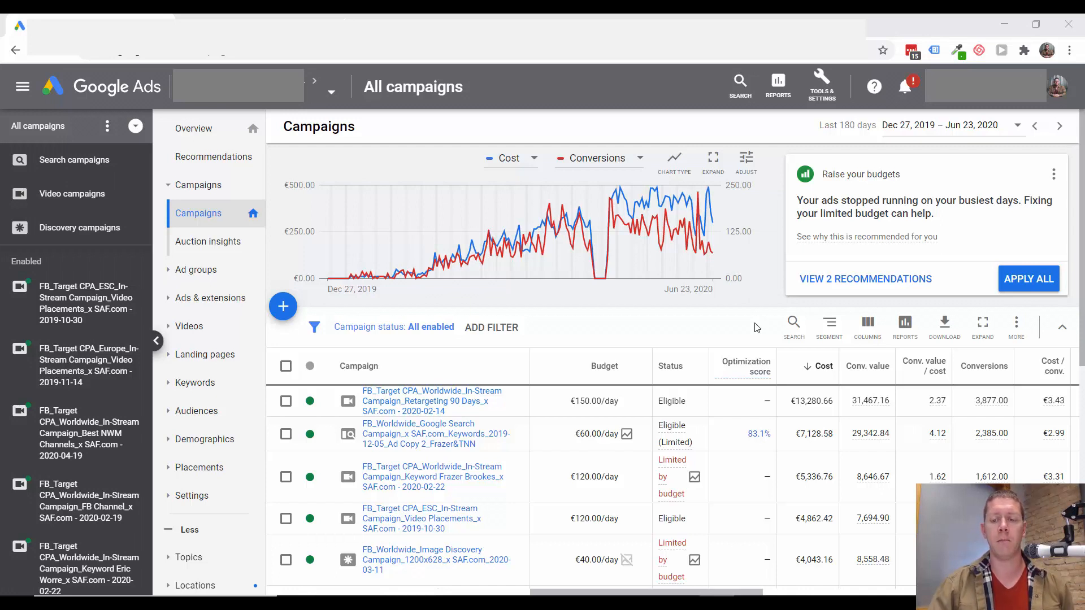
mouse_move(742, 324)
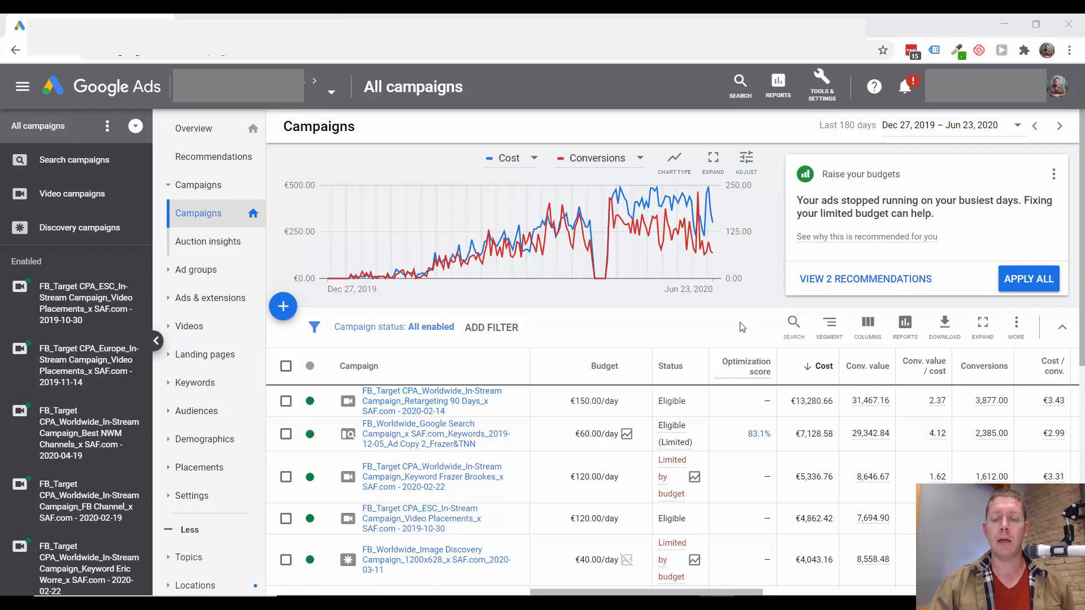
mouse_move(669, 335)
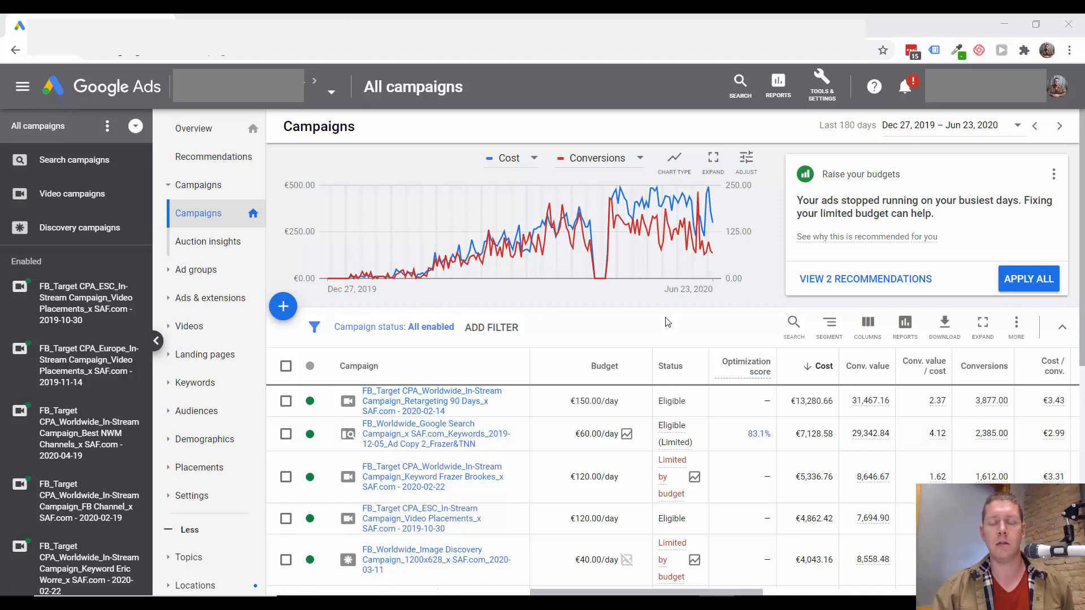
mouse_move(657, 303)
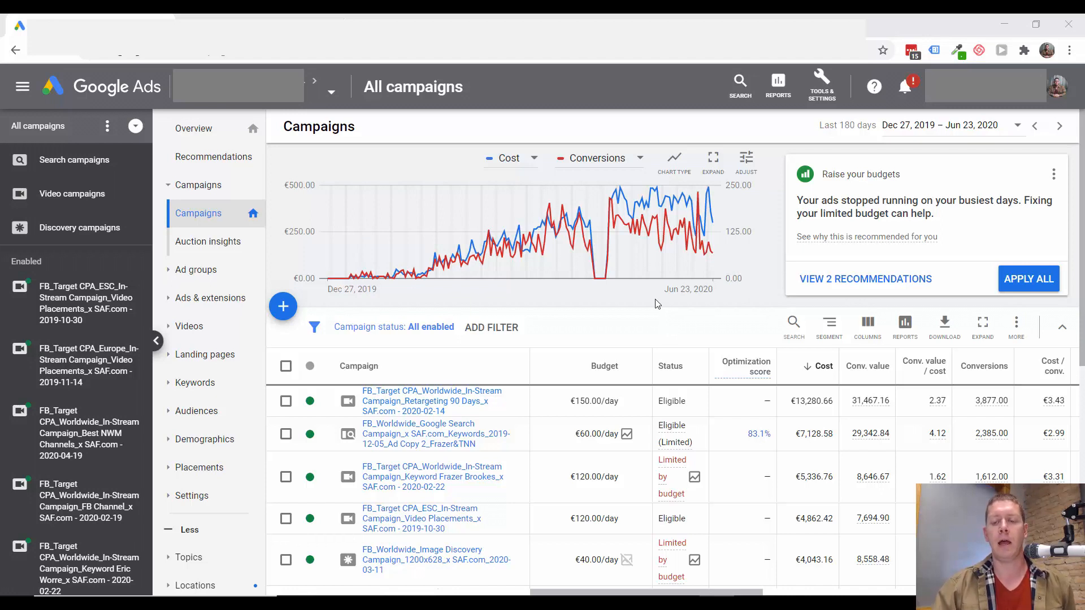
mouse_move(641, 336)
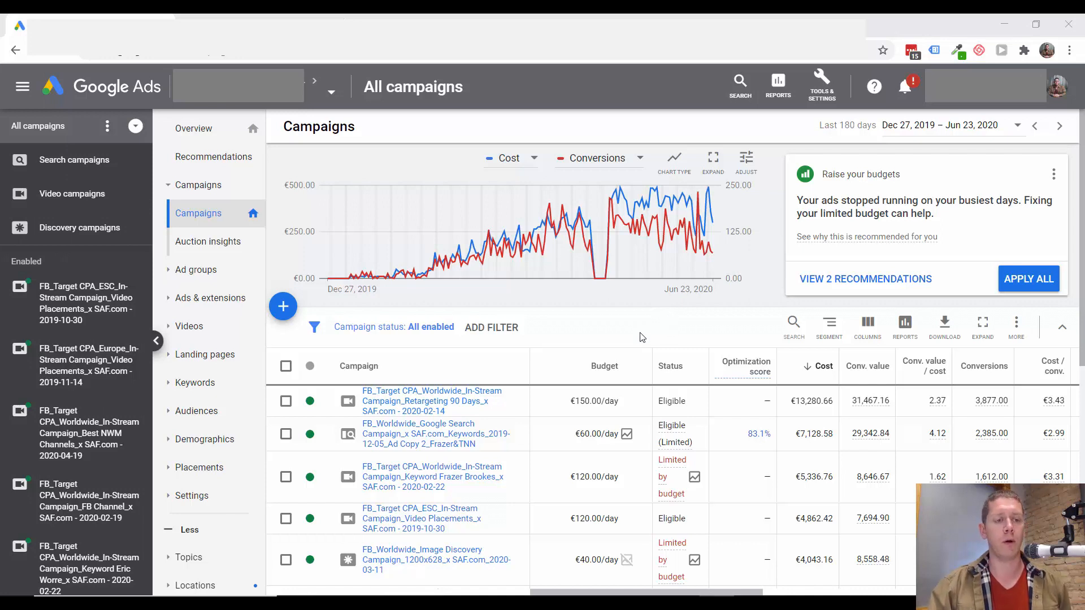
mouse_move(433, 255)
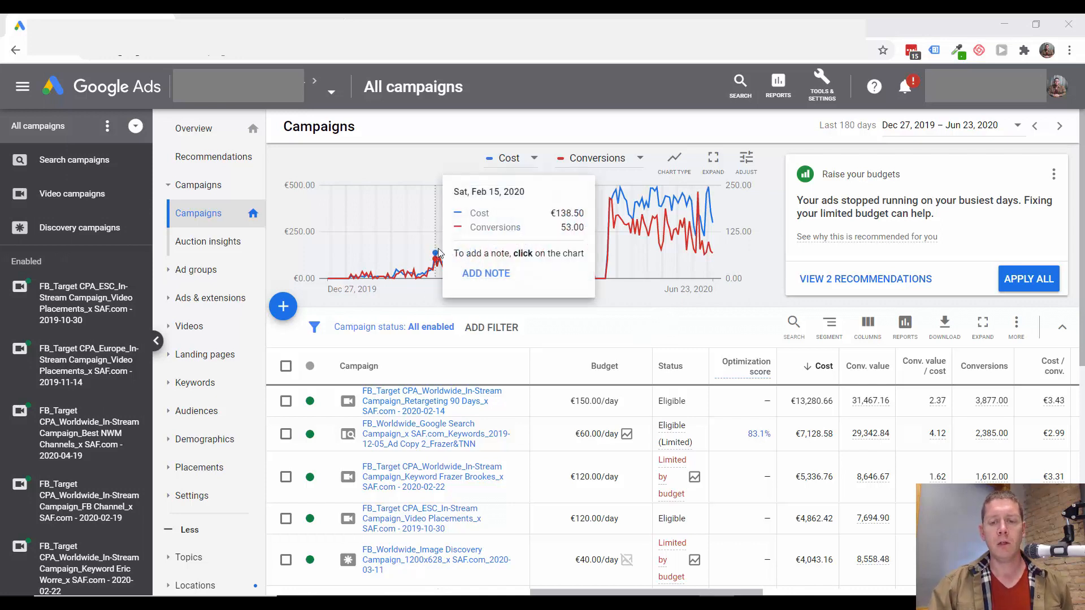
mouse_move(94, 227)
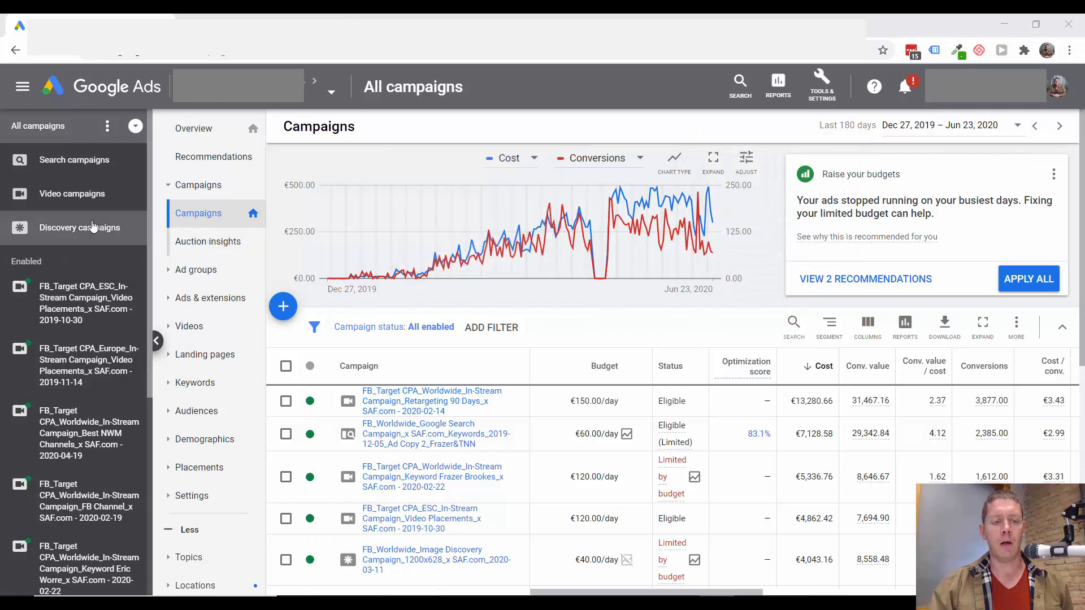
mouse_move(193, 423)
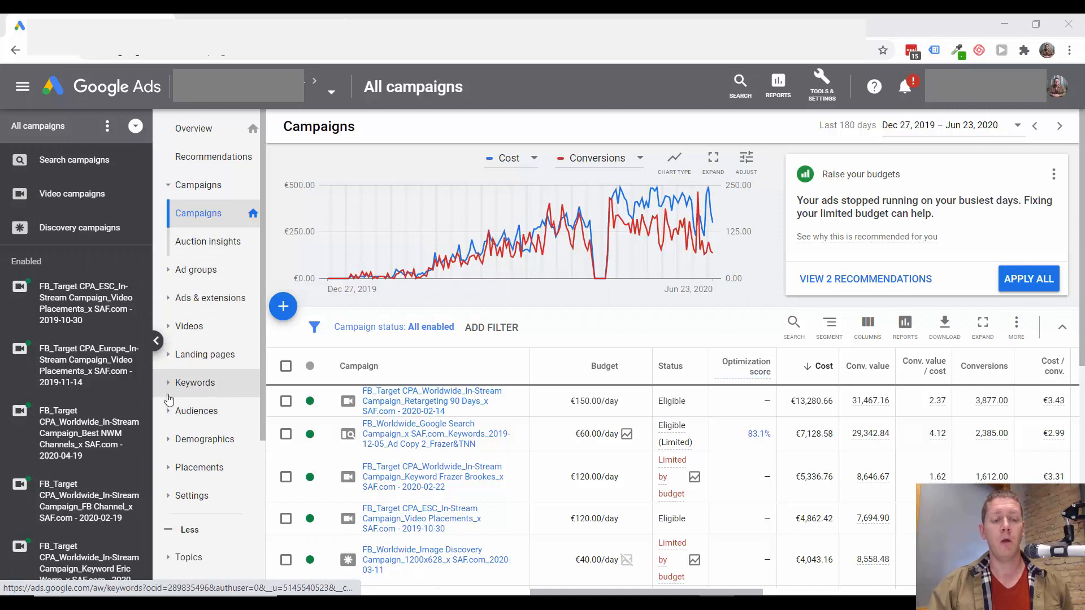
Step: Scroll down the YouTube and Display placements list
scroll("down", 3)
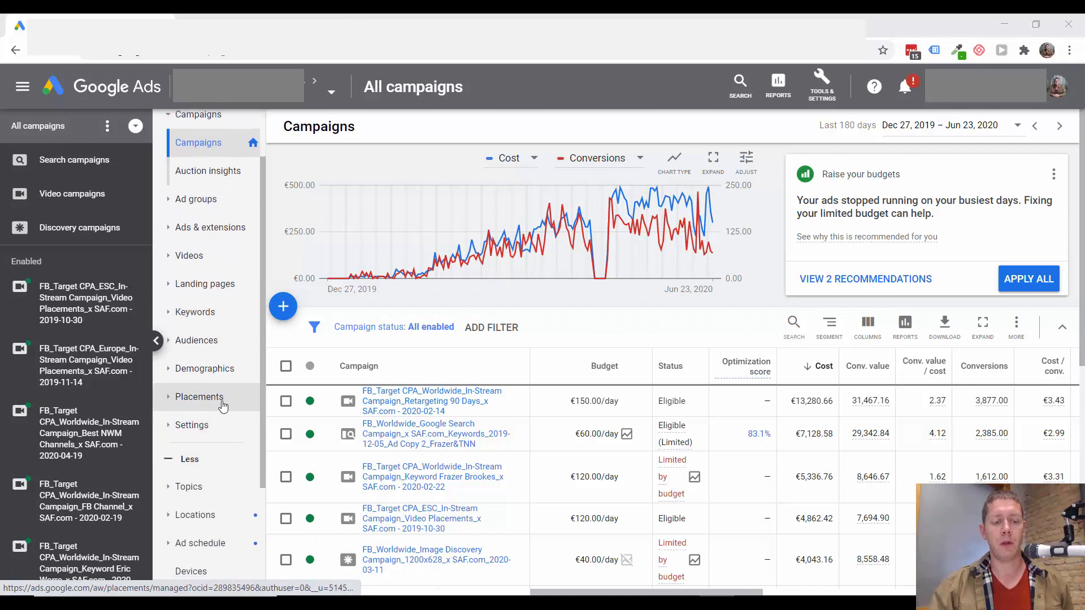
mouse_move(202, 483)
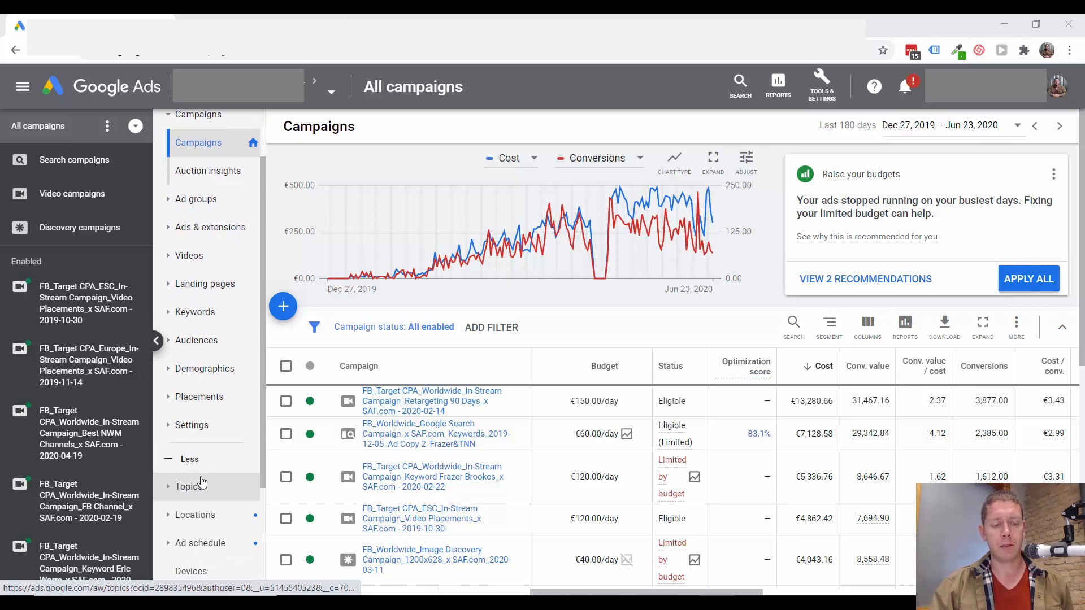
mouse_move(205, 368)
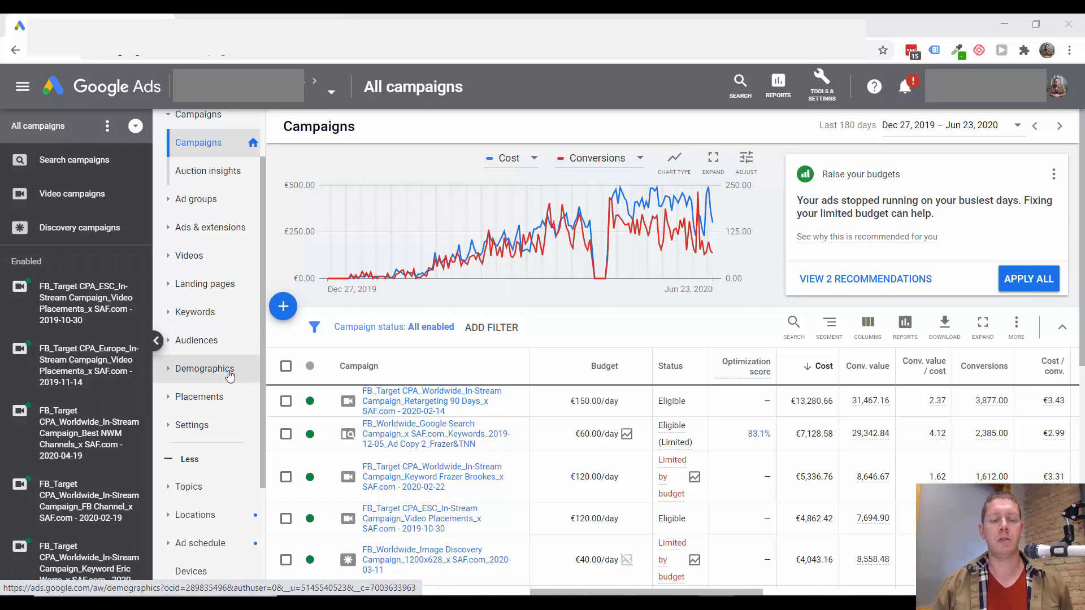
mouse_move(197, 372)
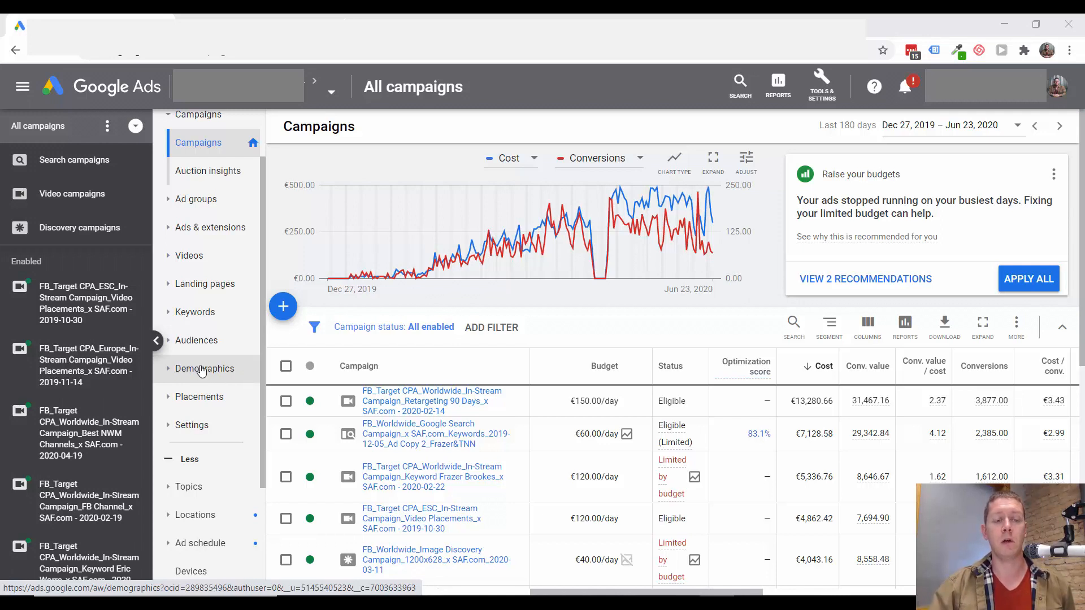
mouse_move(201, 372)
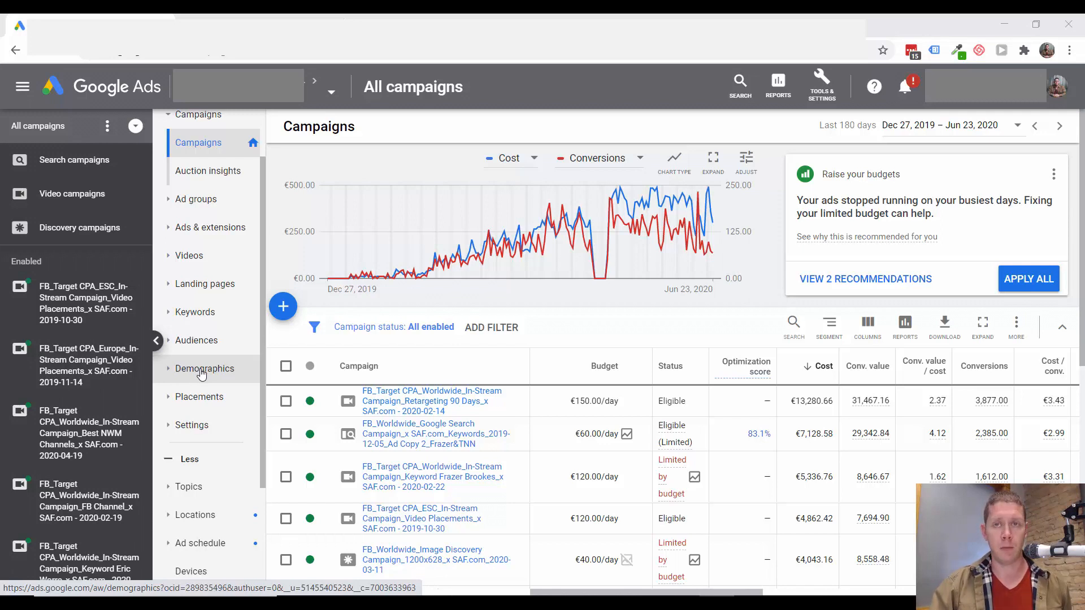
mouse_move(212, 372)
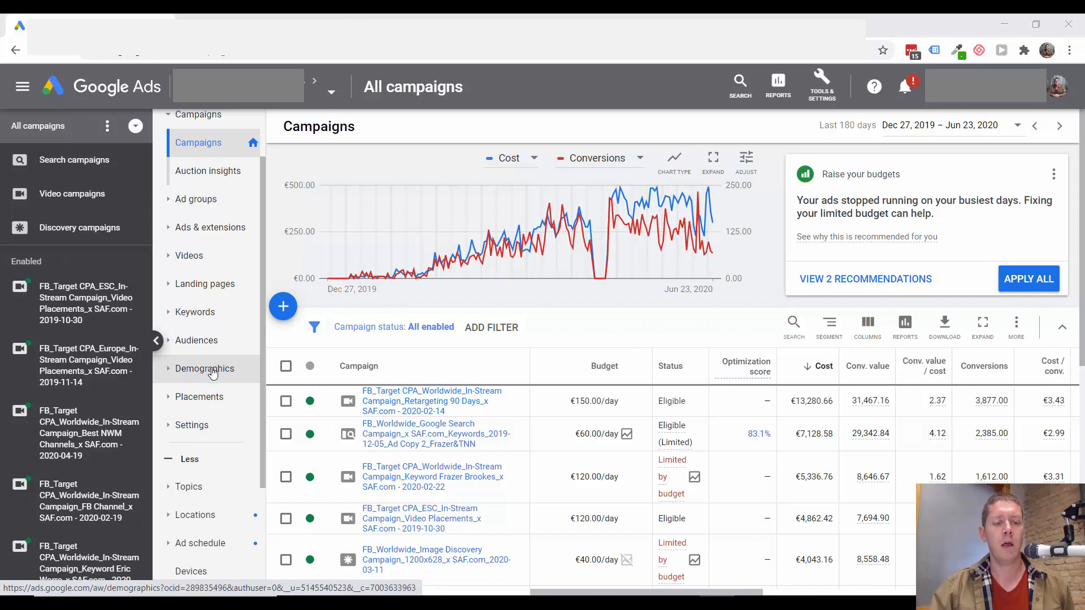
mouse_move(208, 490)
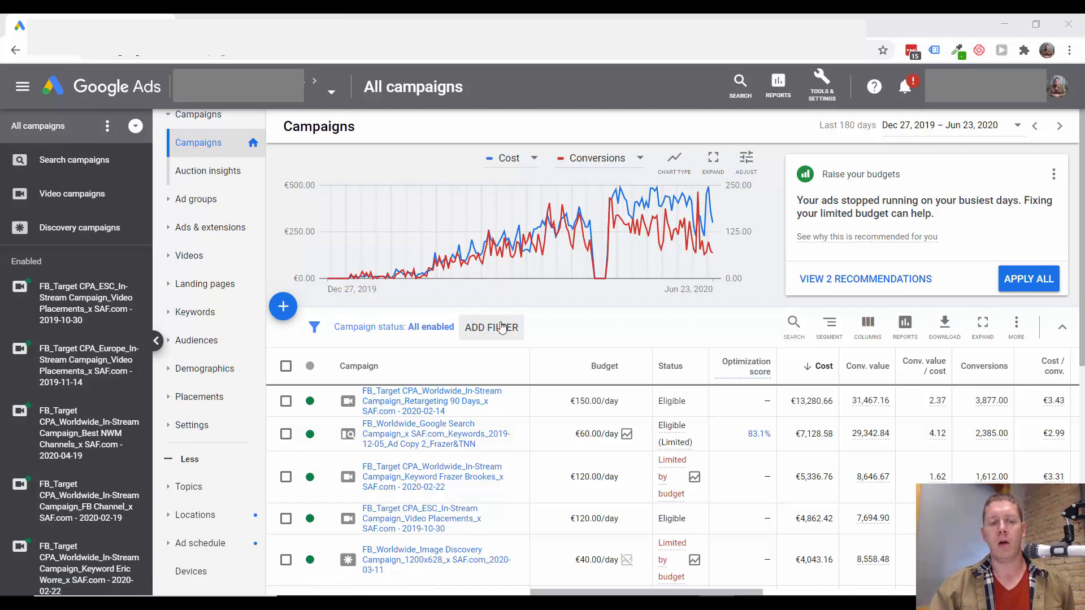
mouse_move(208, 339)
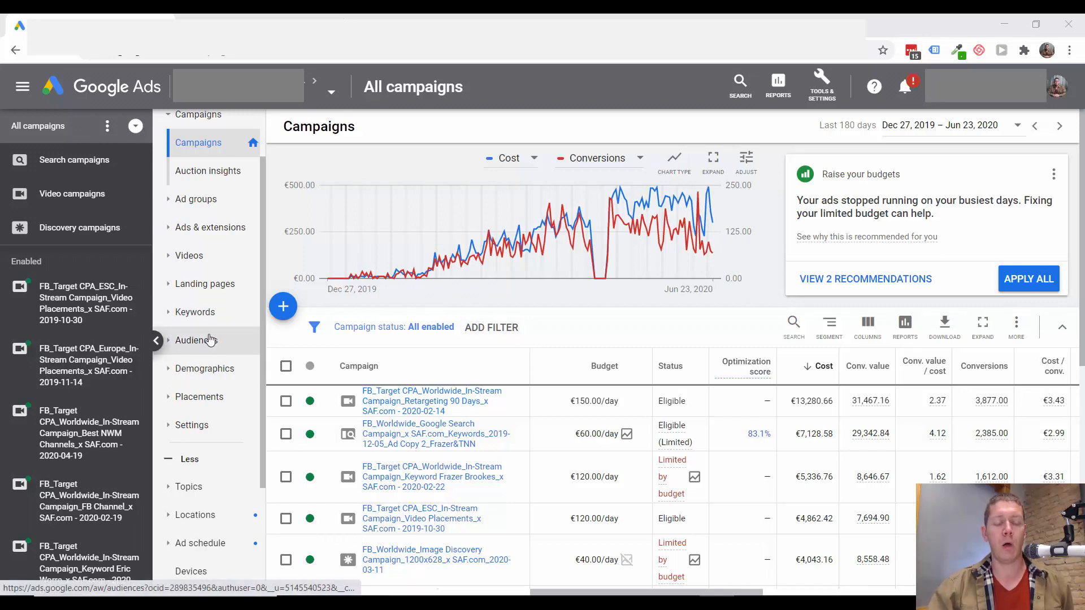
mouse_move(204, 329)
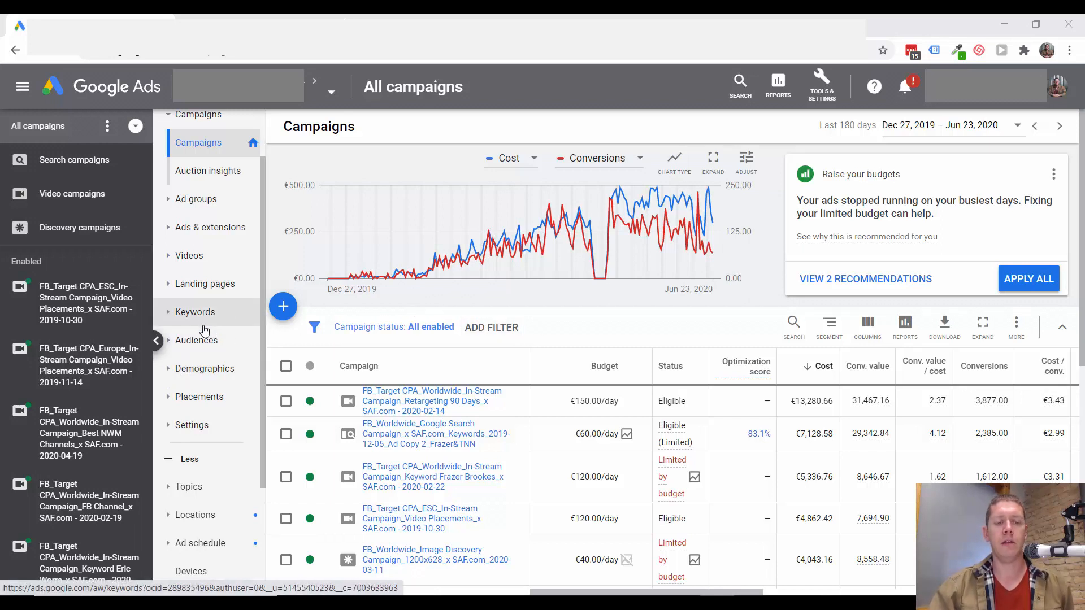
mouse_move(215, 402)
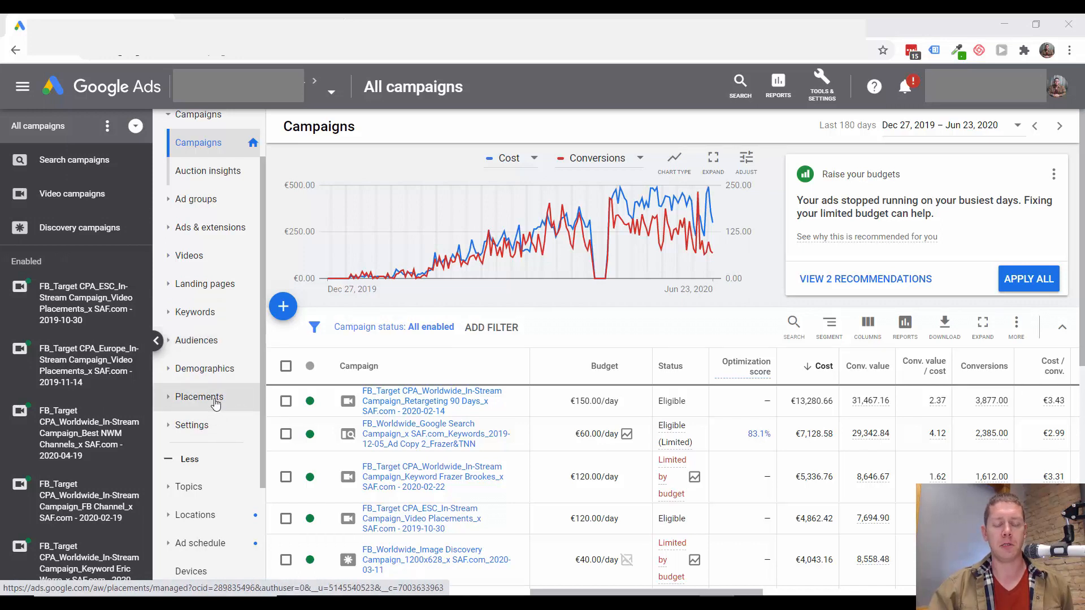
mouse_move(211, 402)
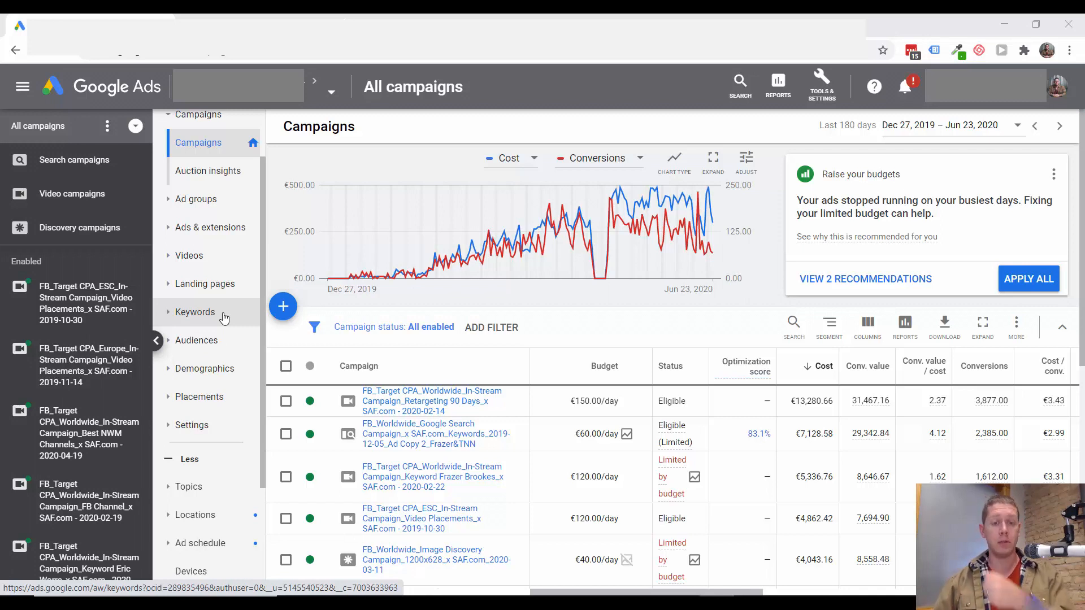
mouse_move(210, 311)
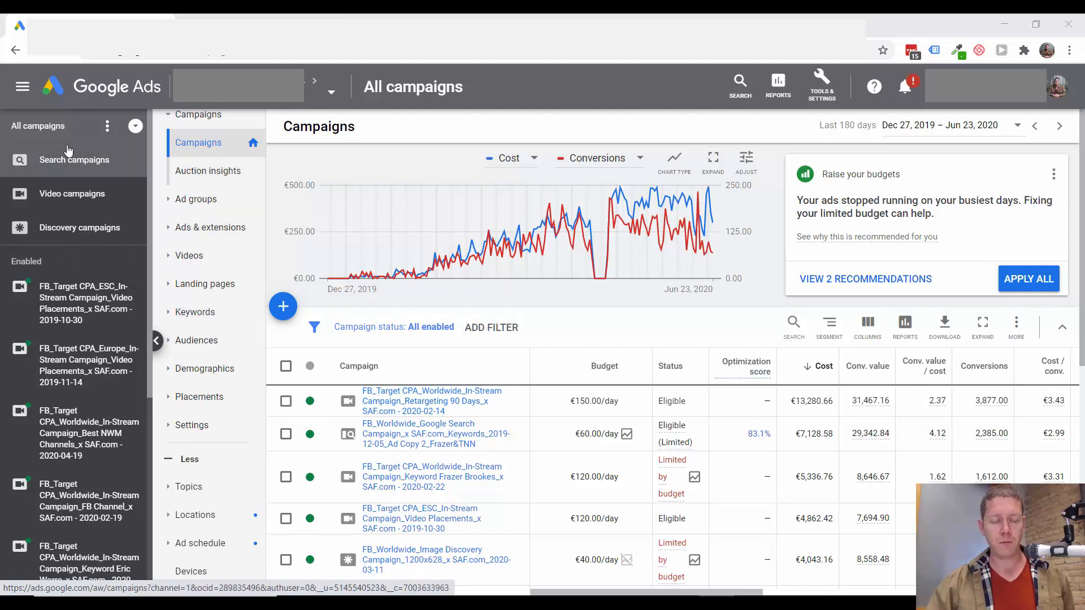
mouse_move(69, 508)
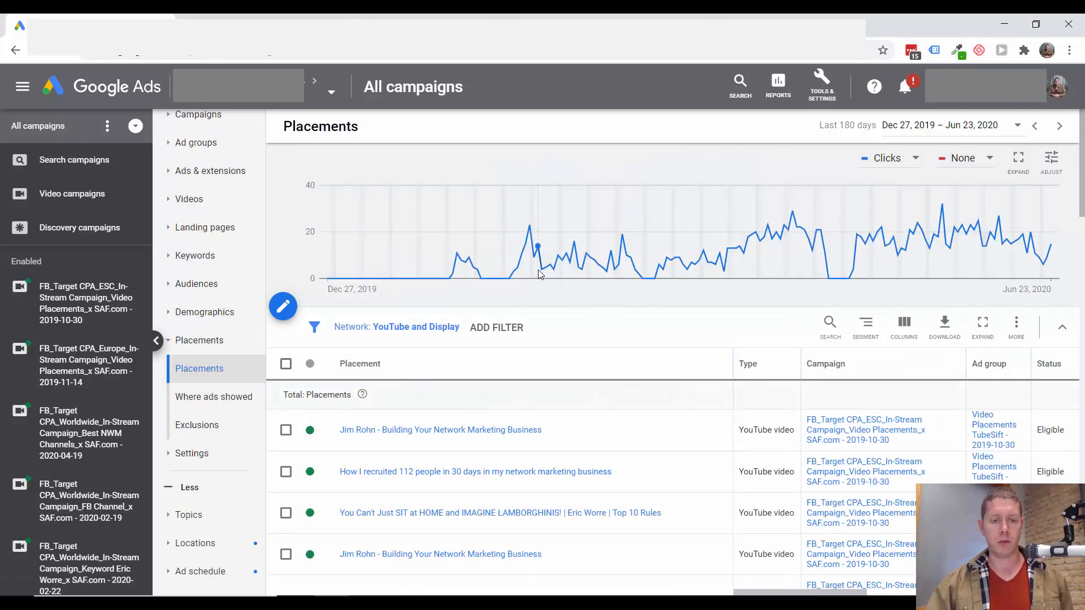
left_click(286, 364)
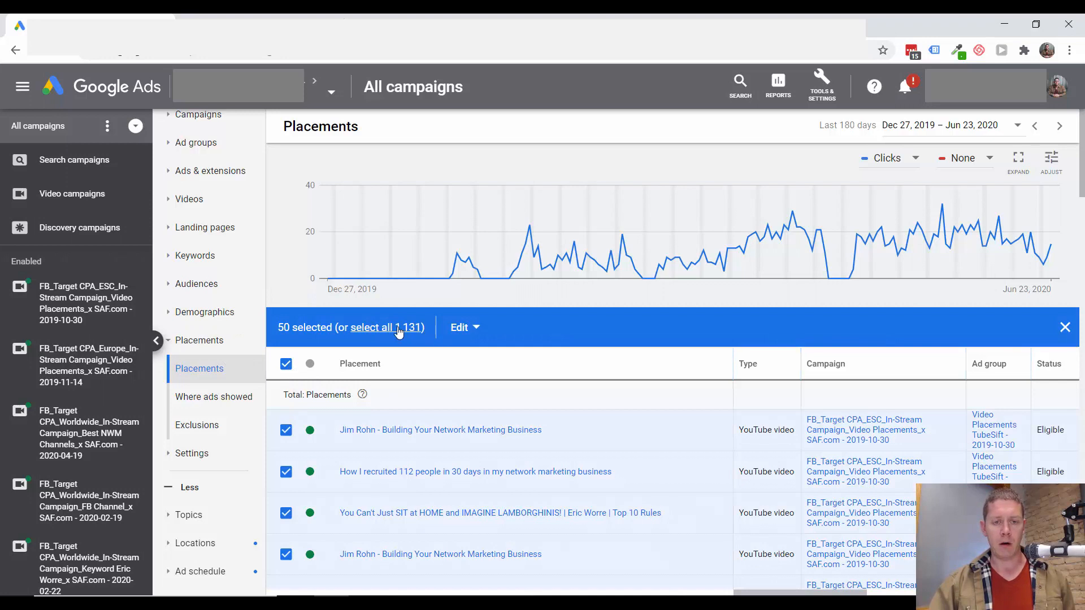
mouse_move(429, 333)
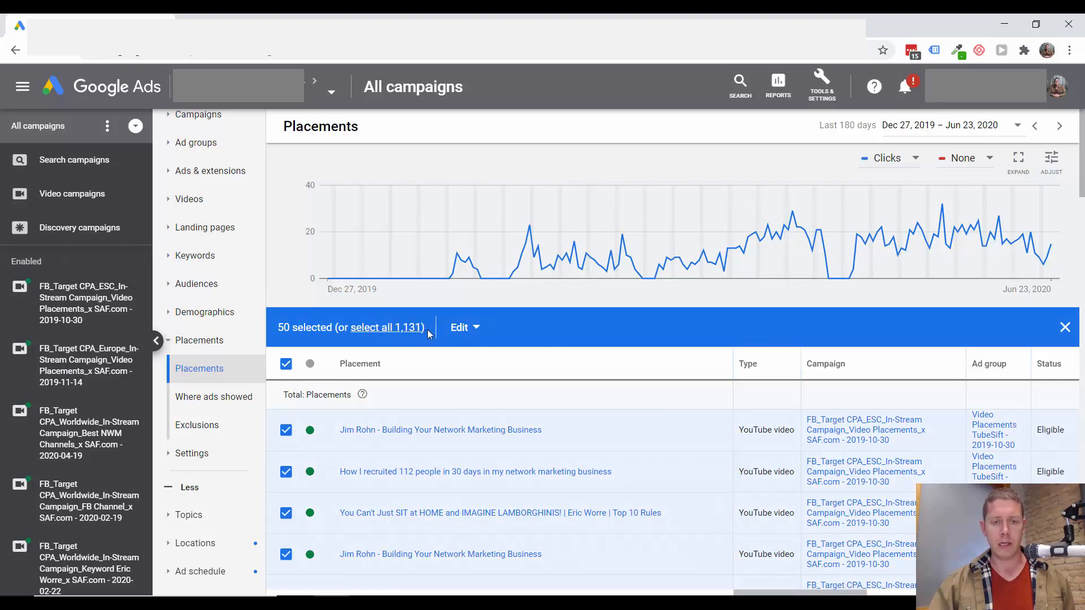
scroll("down", 3)
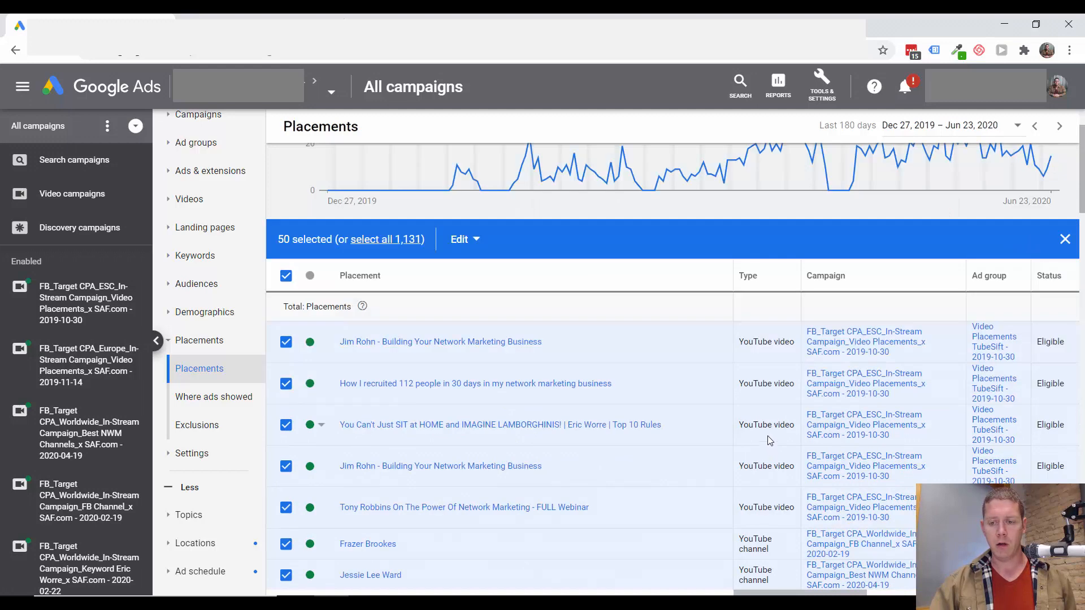
scroll("down", 3)
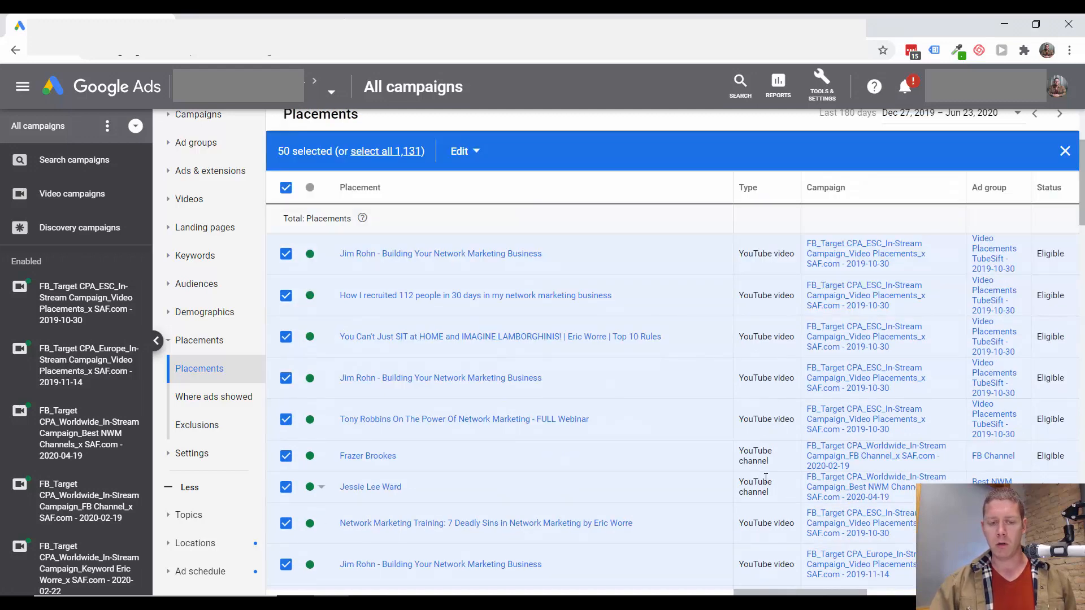
left_click(1018, 158)
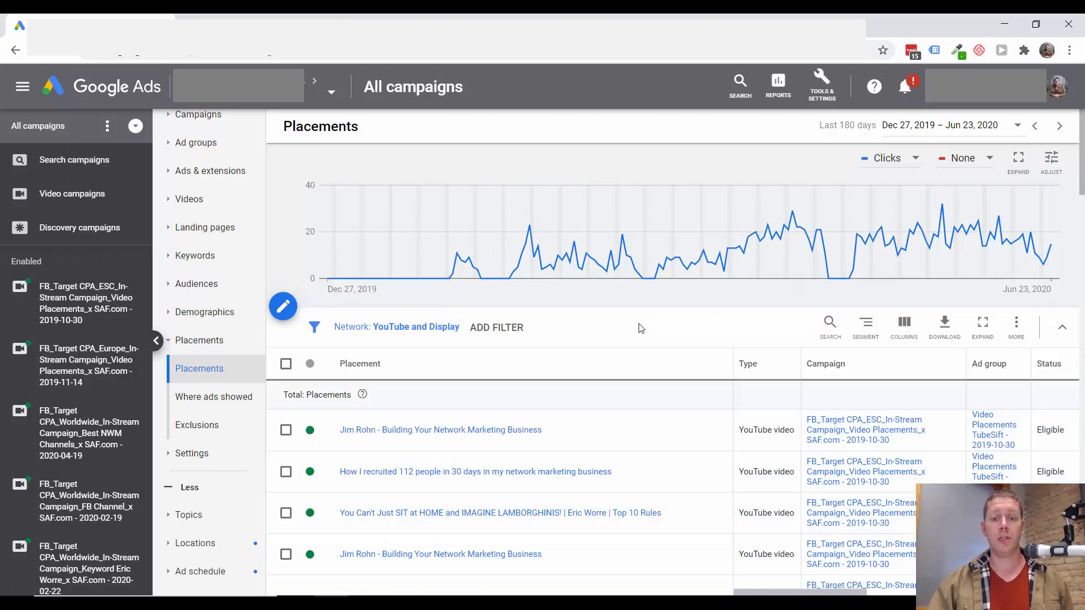
mouse_move(724, 334)
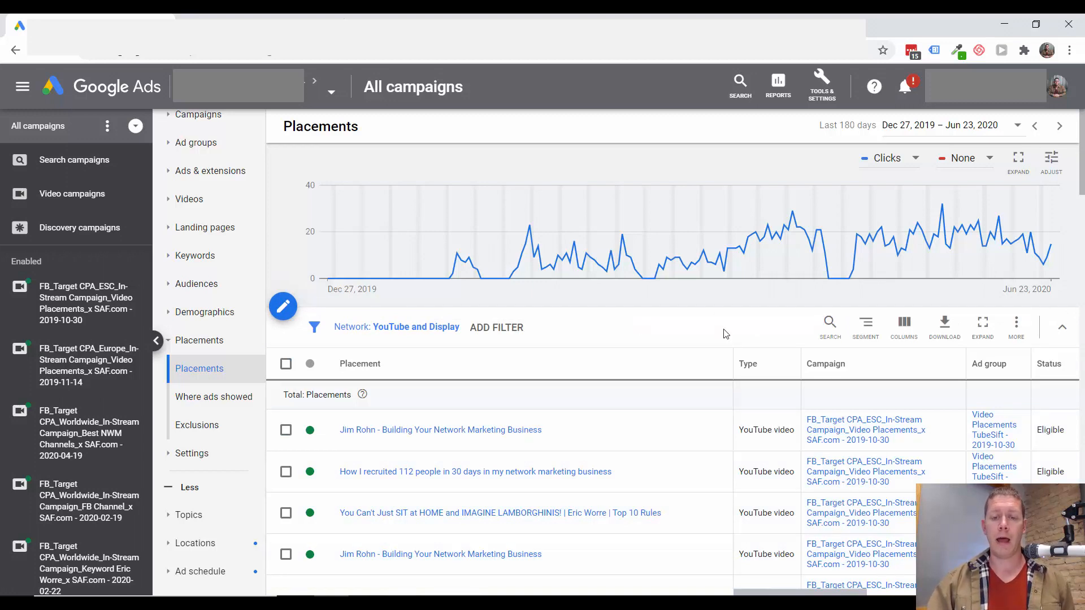
mouse_move(422, 435)
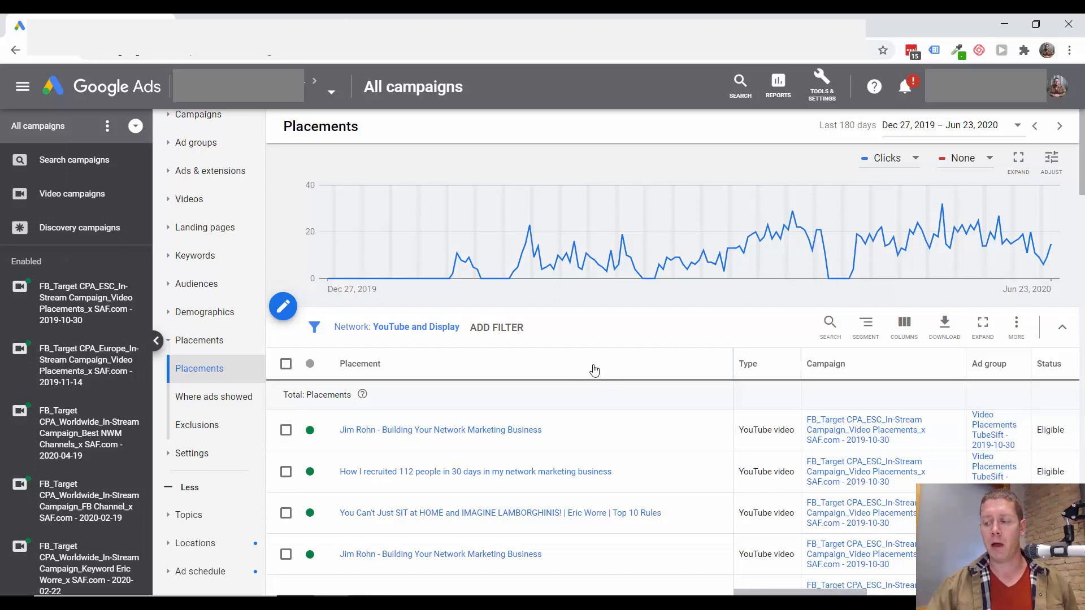
mouse_move(611, 344)
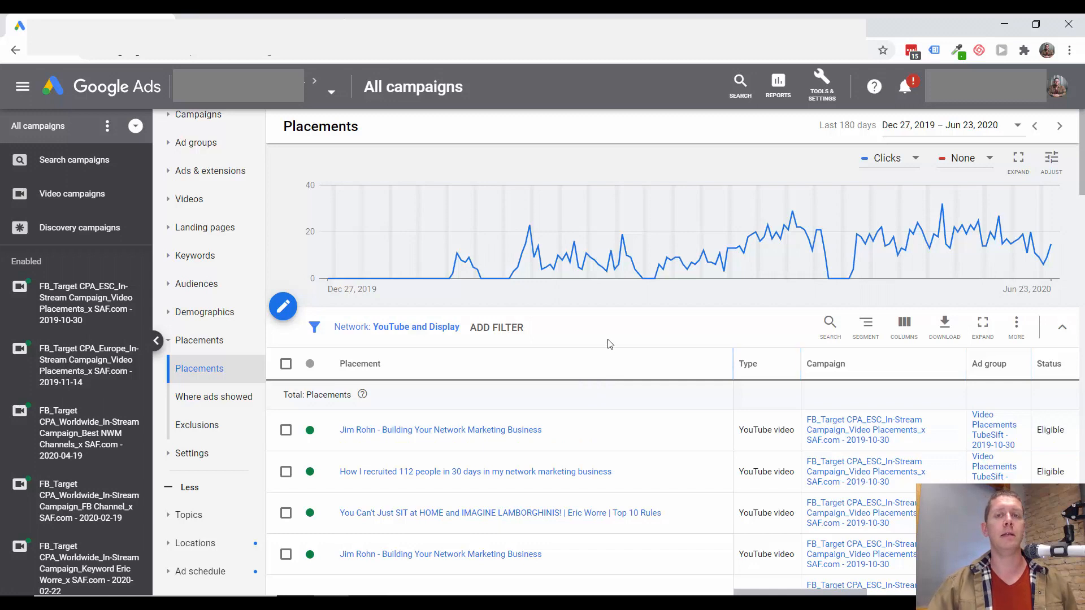
mouse_move(664, 338)
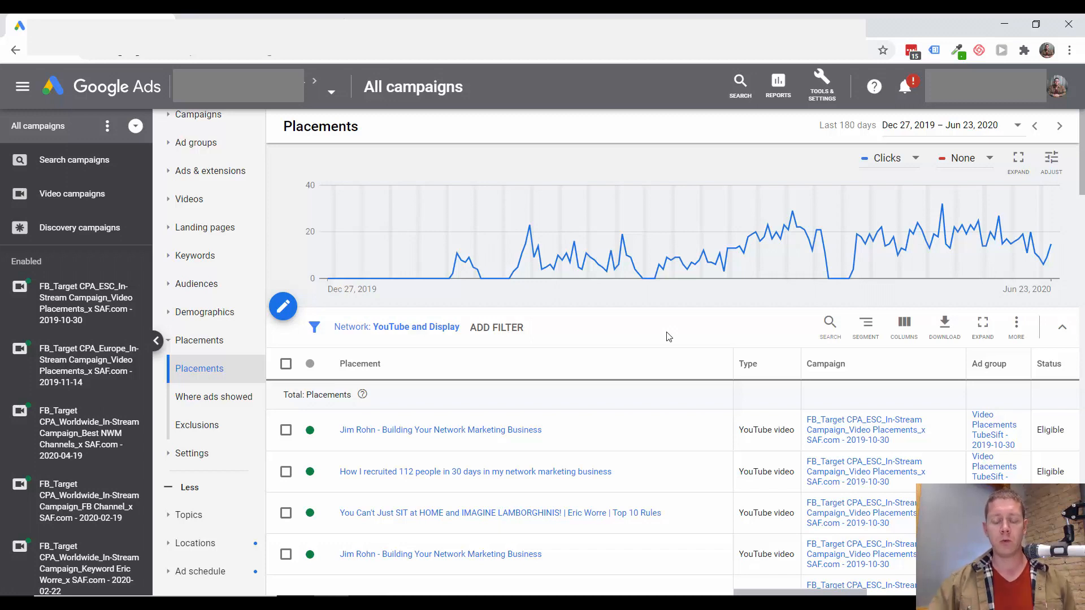
mouse_move(618, 342)
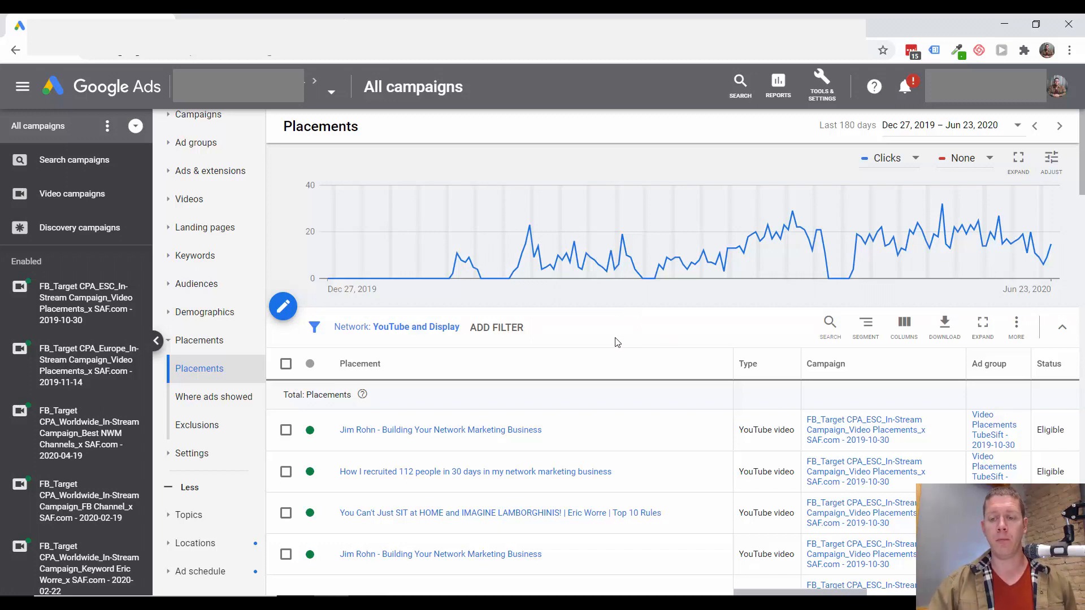
scroll("down", 3)
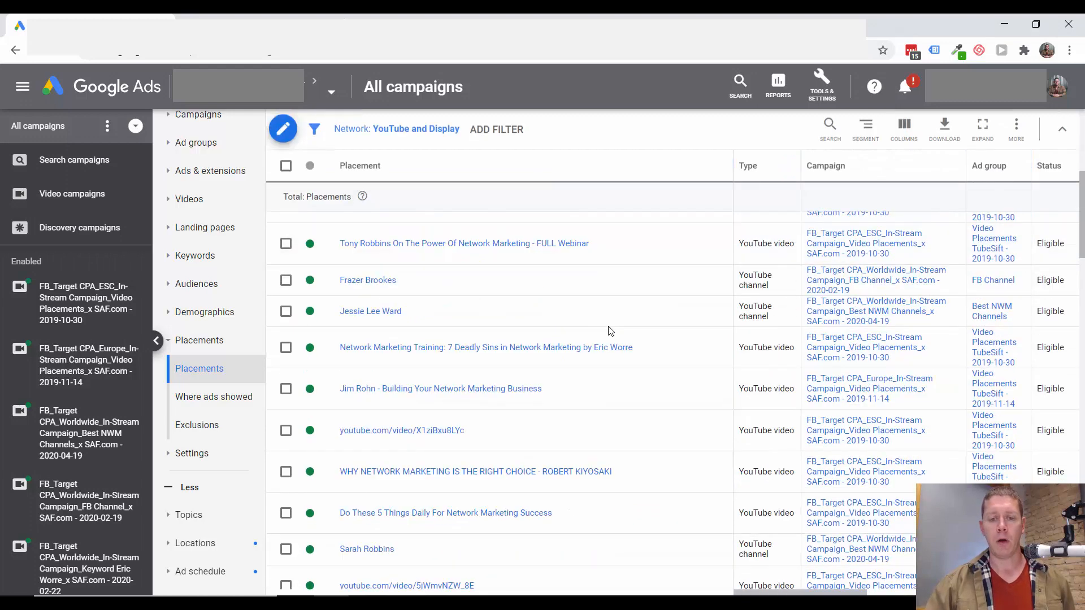
mouse_move(675, 298)
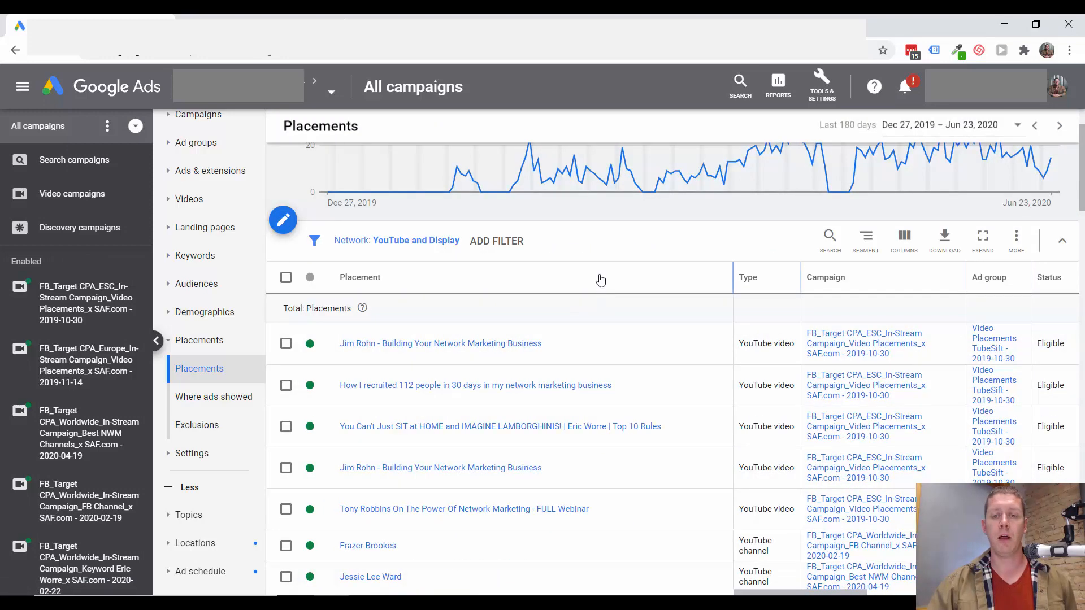
mouse_move(597, 280)
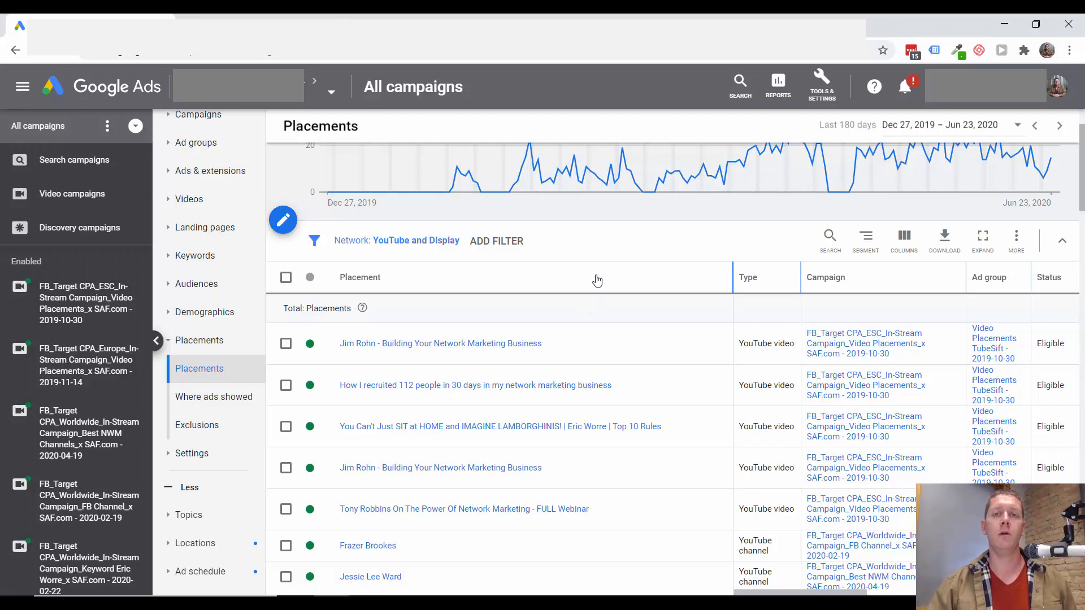
mouse_move(611, 256)
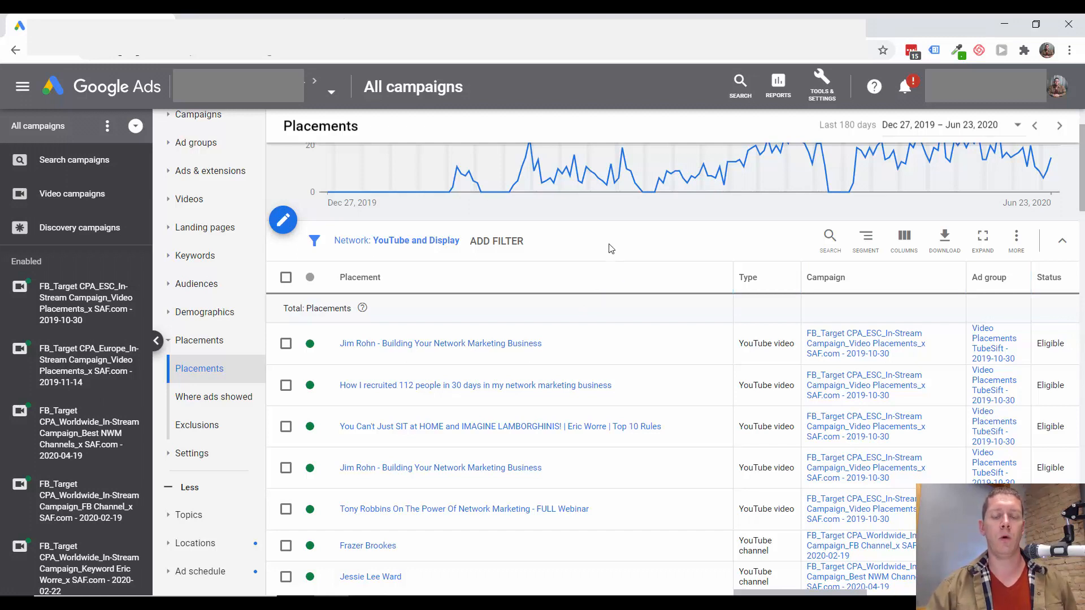
mouse_move(642, 243)
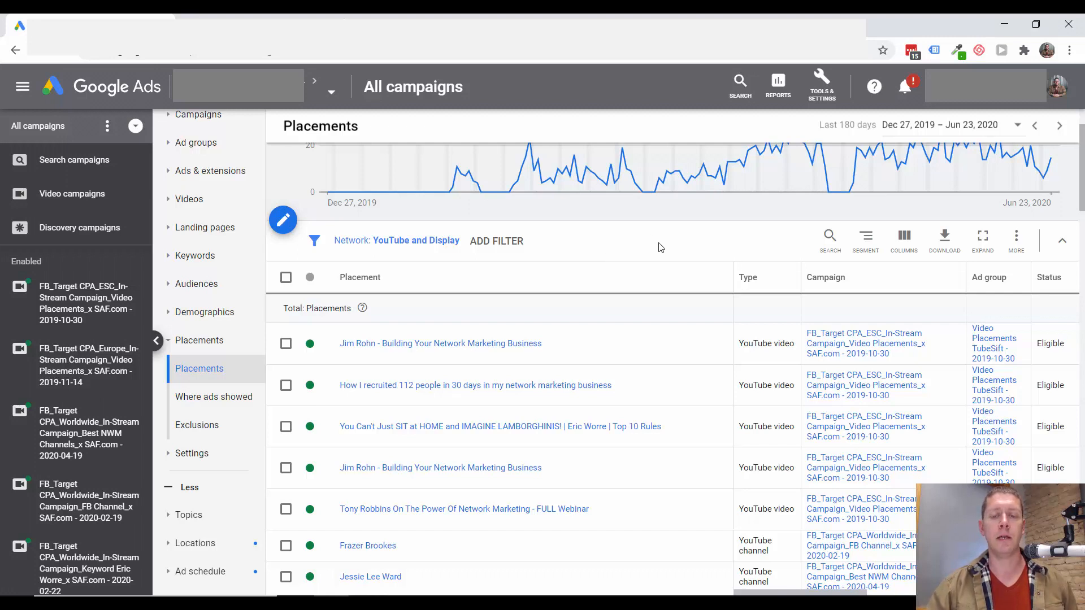
mouse_move(646, 246)
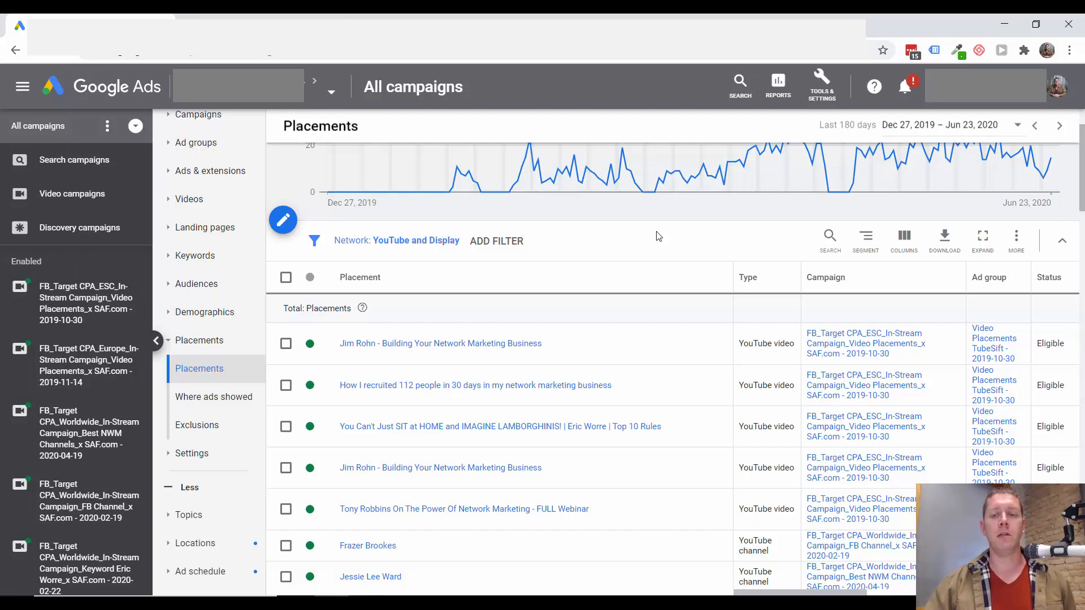
mouse_move(685, 230)
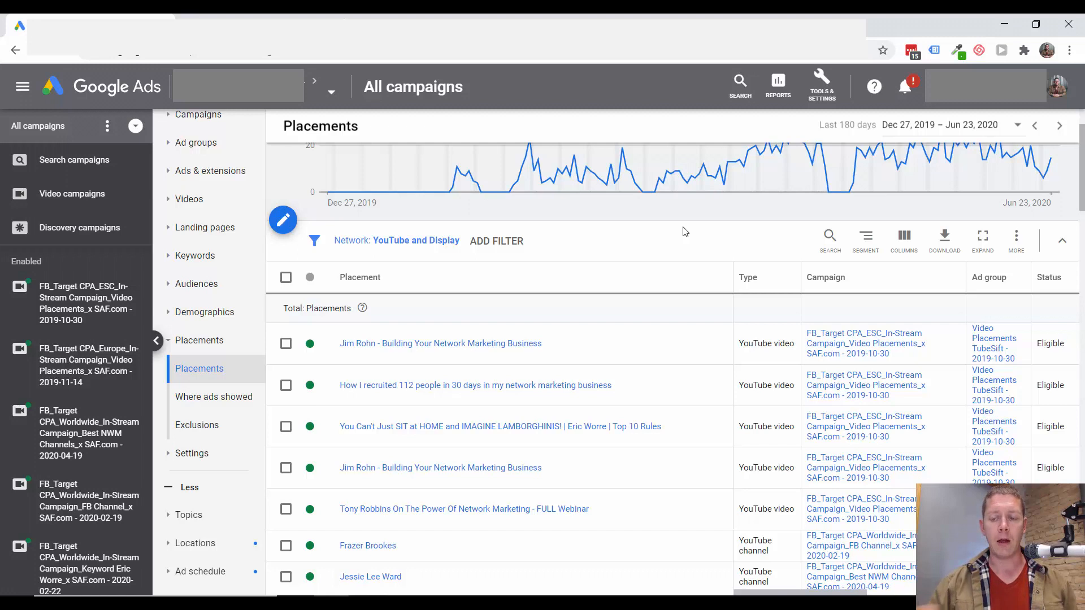
mouse_move(756, 267)
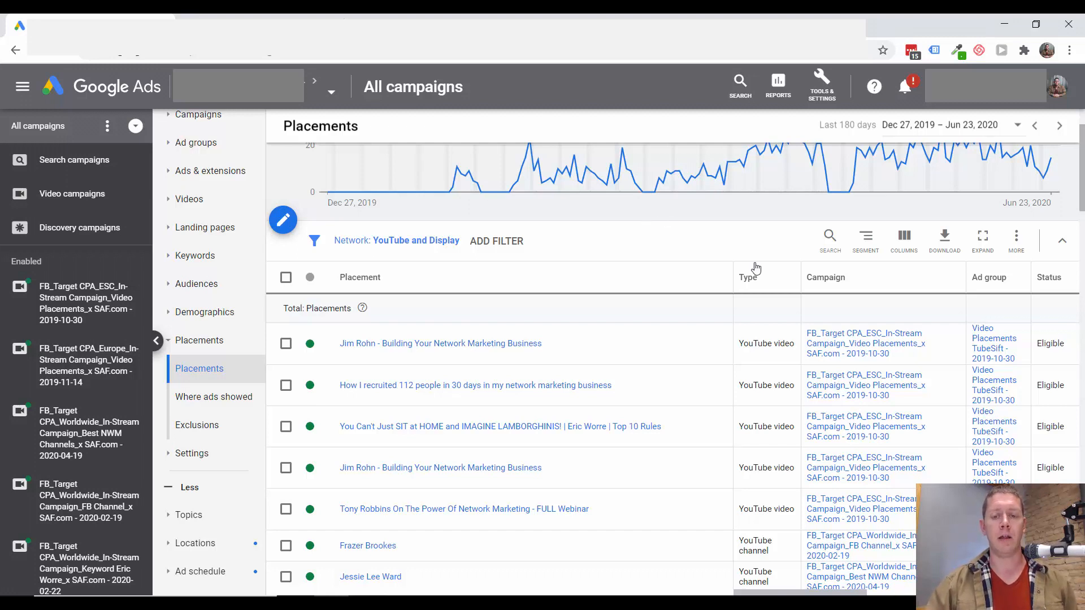
mouse_move(656, 280)
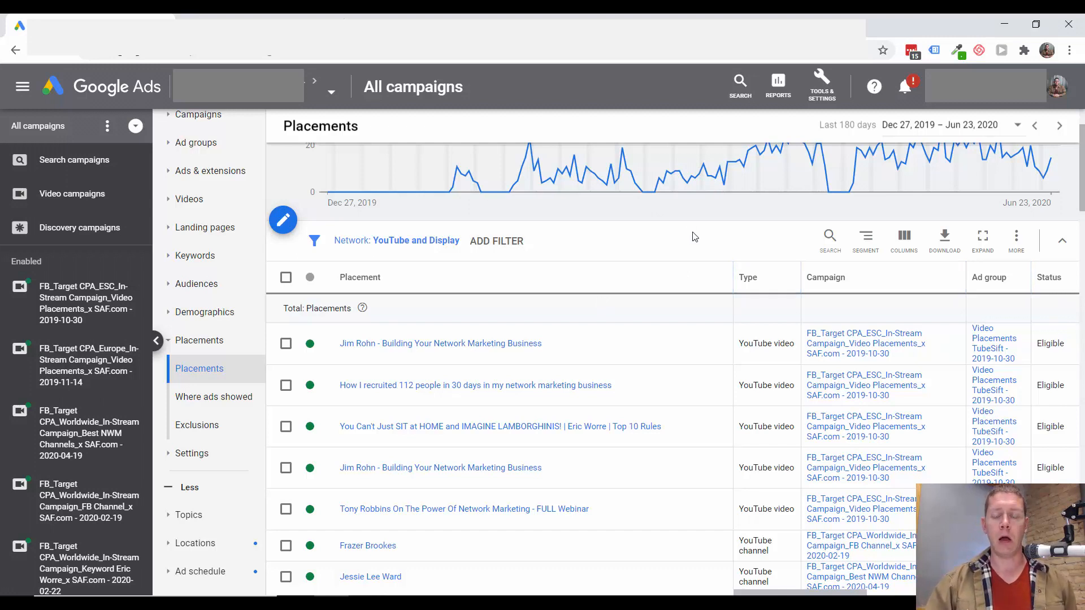
mouse_move(648, 240)
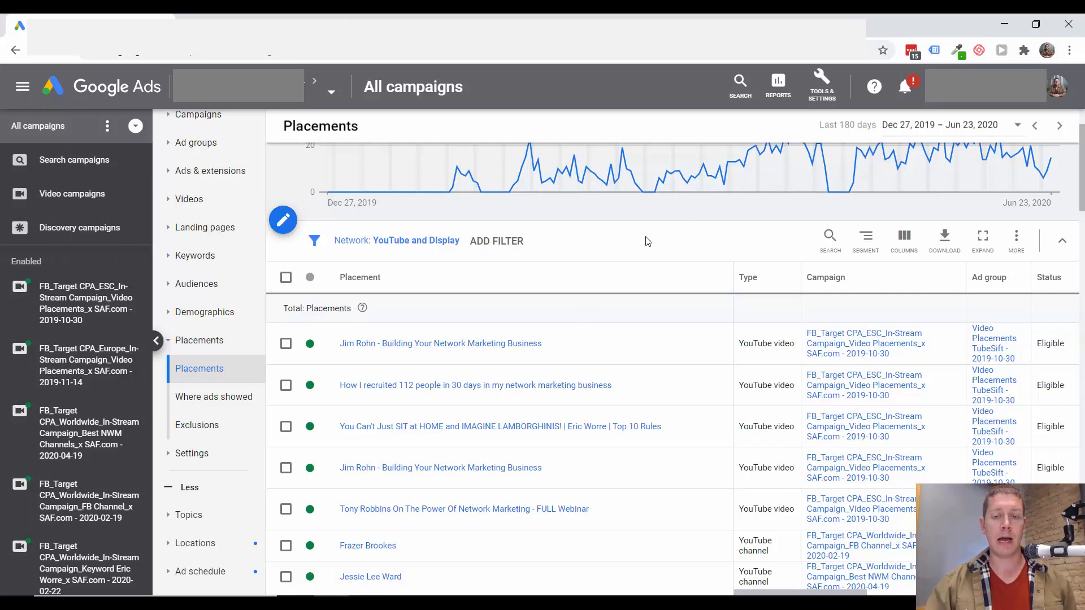
mouse_move(674, 253)
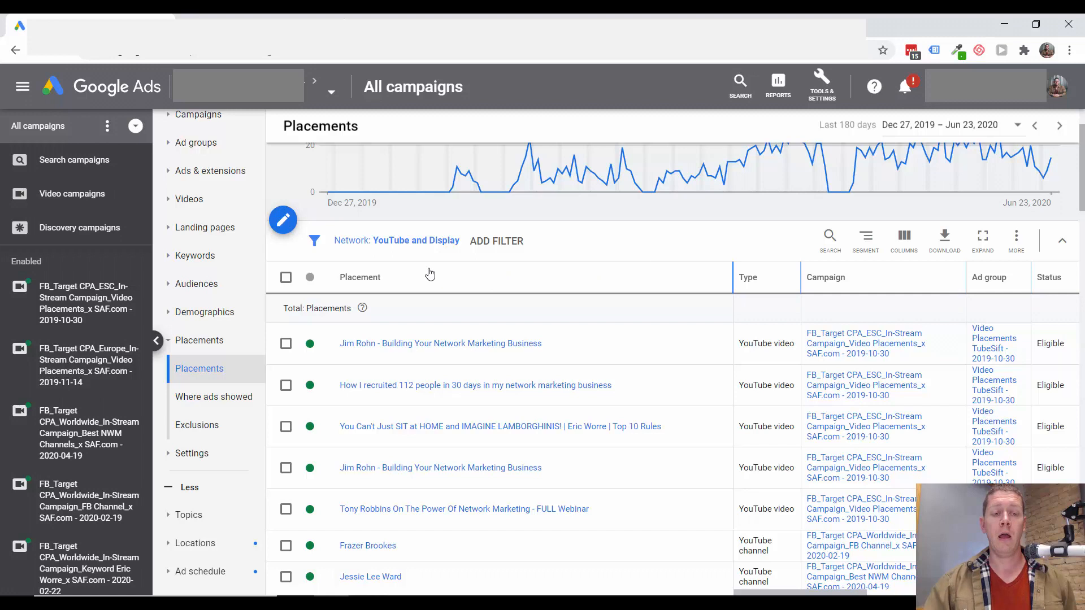
mouse_move(606, 252)
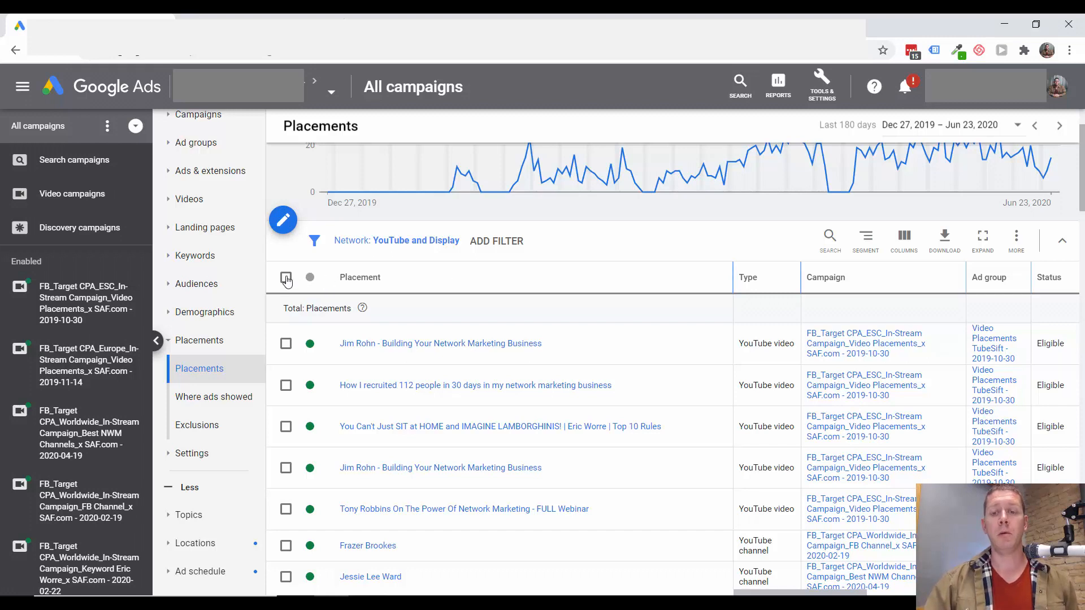
Step: Return to the top of the Placements table and expand Audiences to show Audiences and Exclusions
left_click(286, 277)
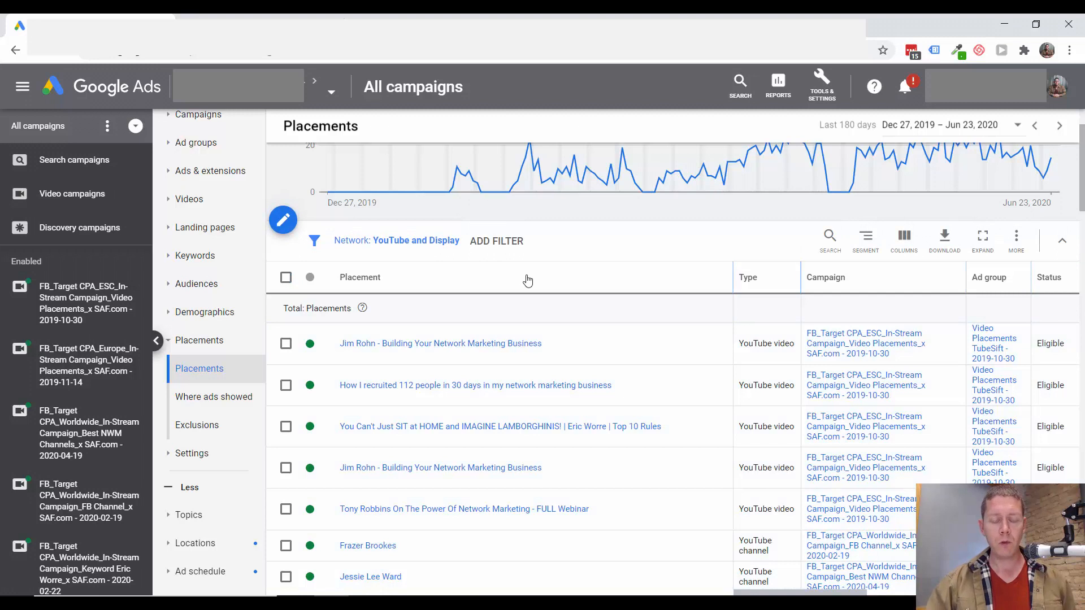
mouse_move(609, 259)
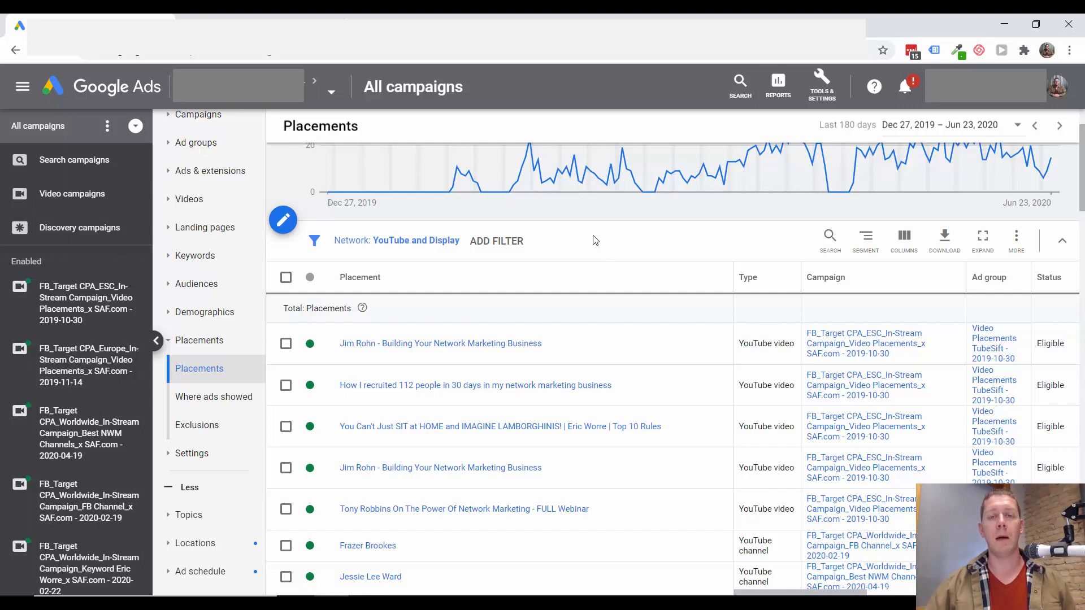
mouse_move(666, 202)
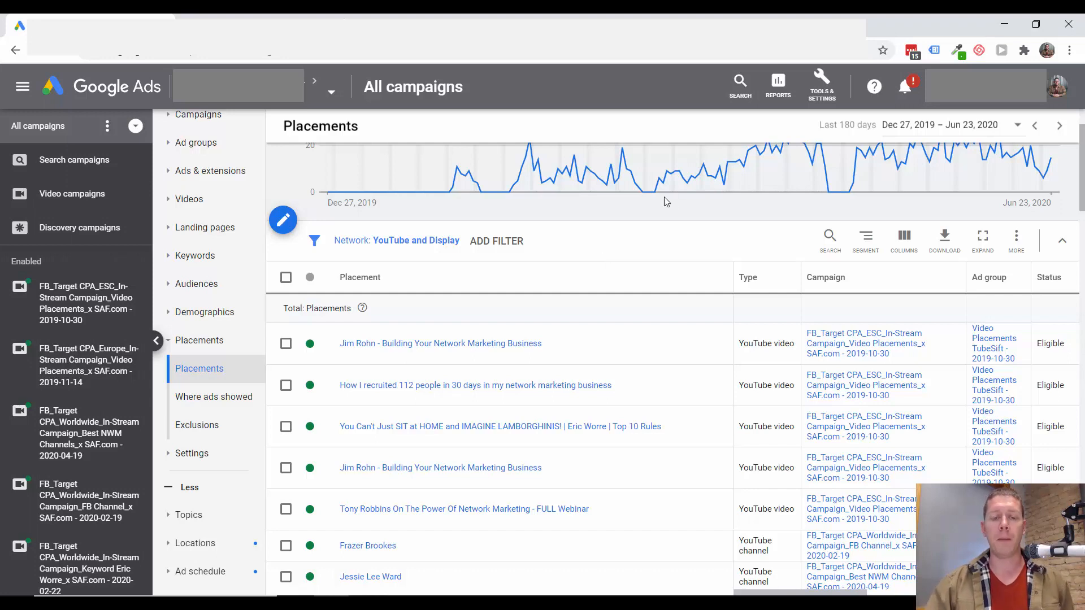
mouse_move(673, 251)
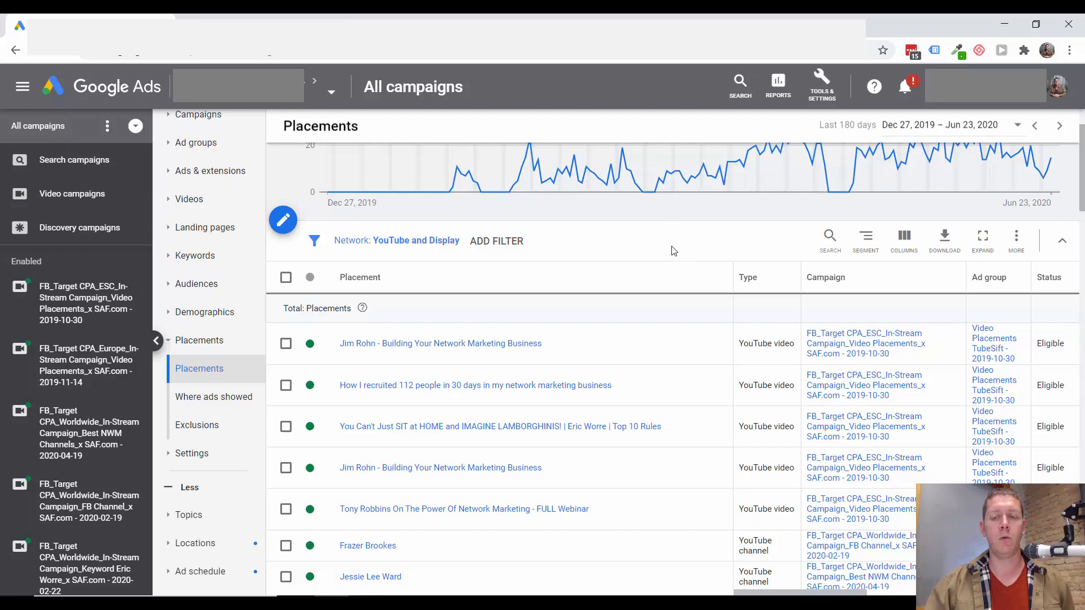
mouse_move(667, 273)
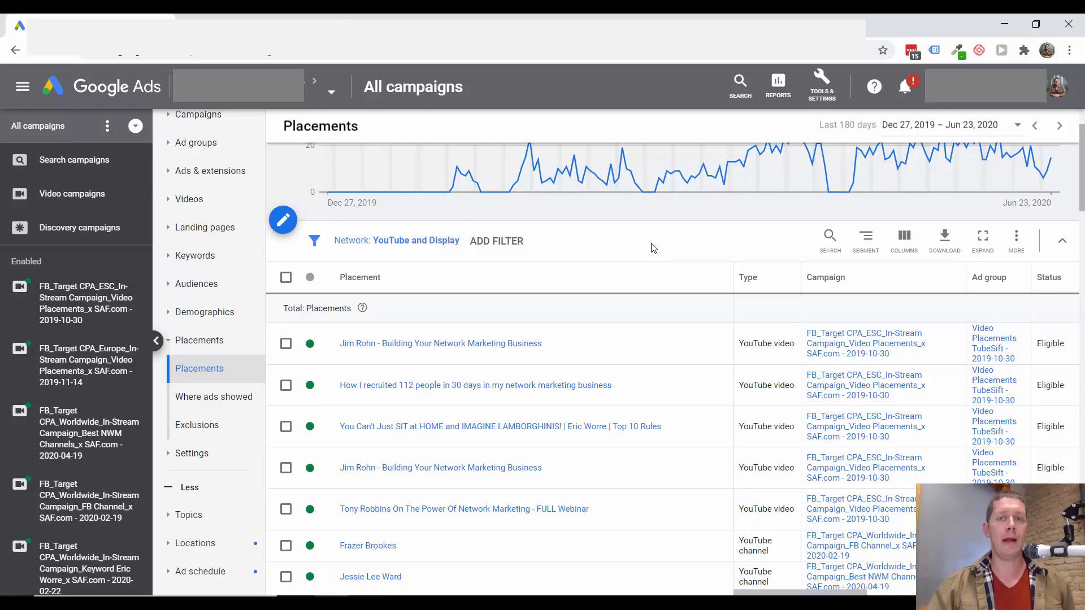
mouse_move(865, 148)
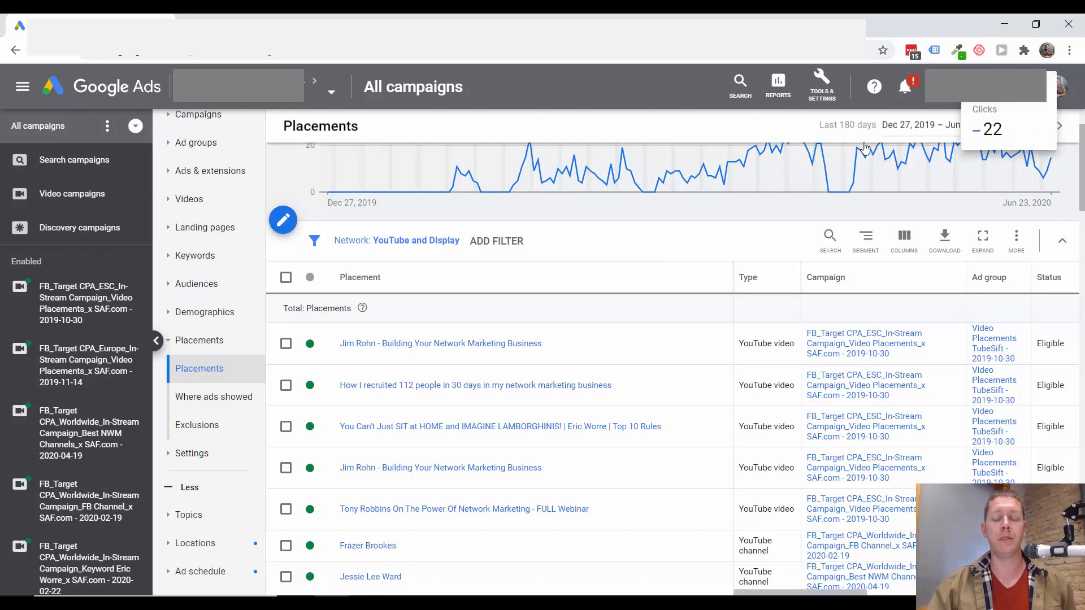
mouse_move(700, 280)
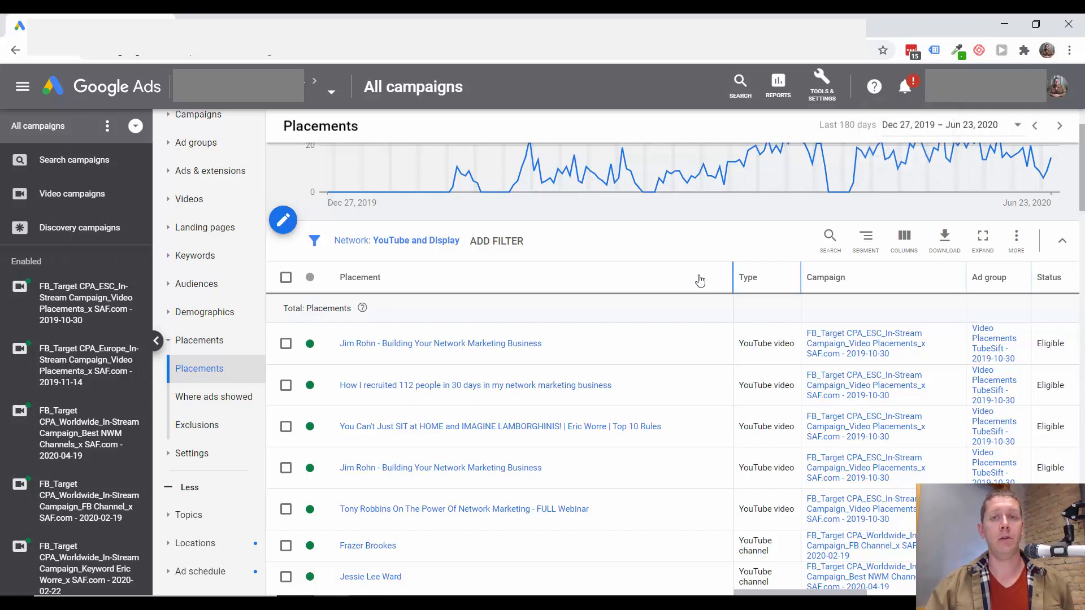
mouse_move(671, 264)
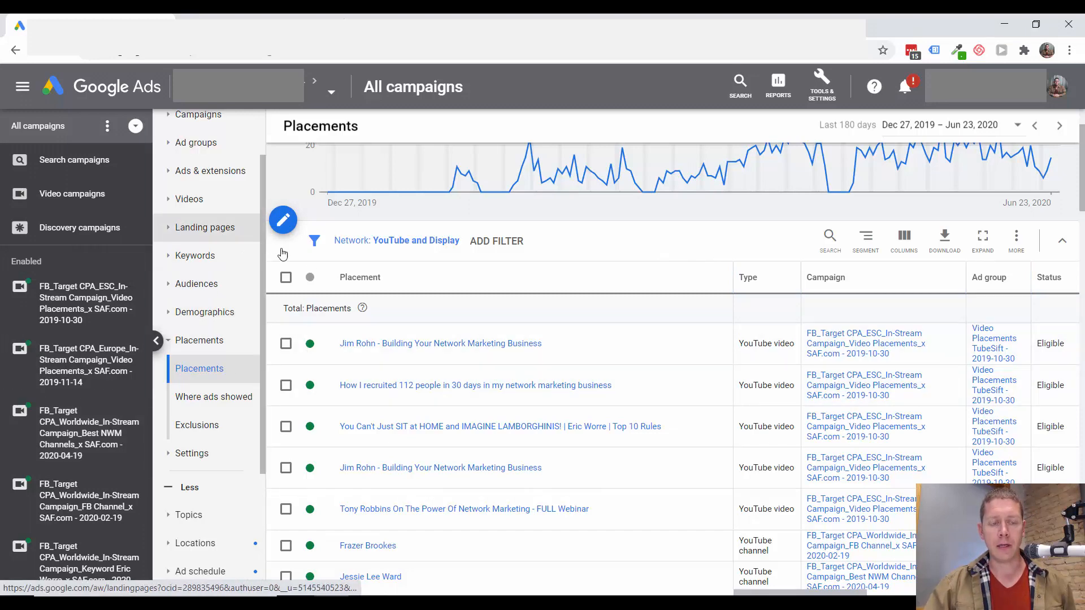
left_click(196, 284)
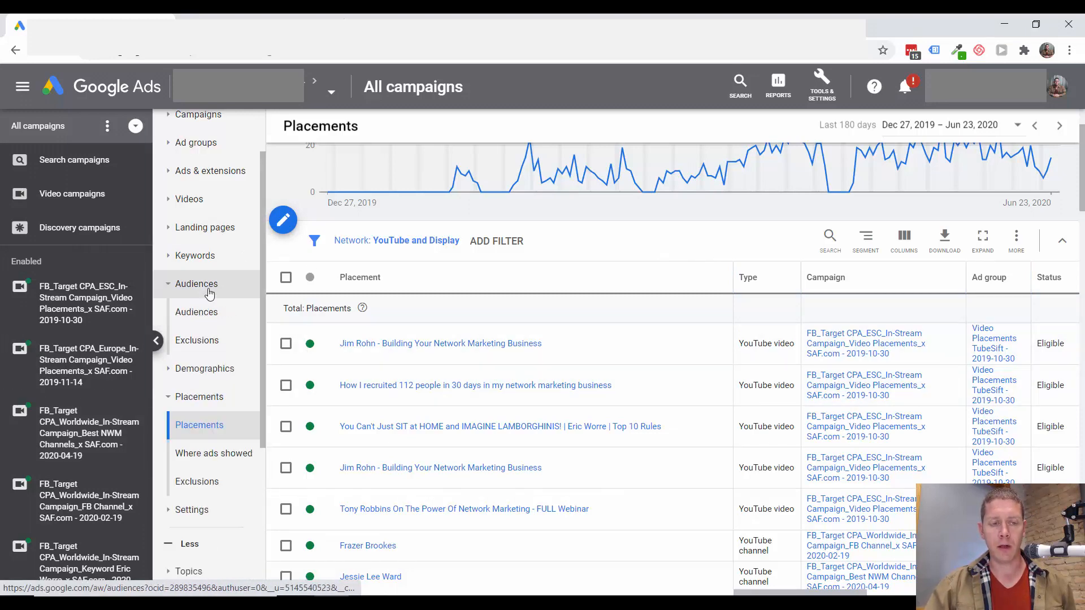
Step: Expand Keywords in the page menu and open the Search Keywords report
left_click(196, 312)
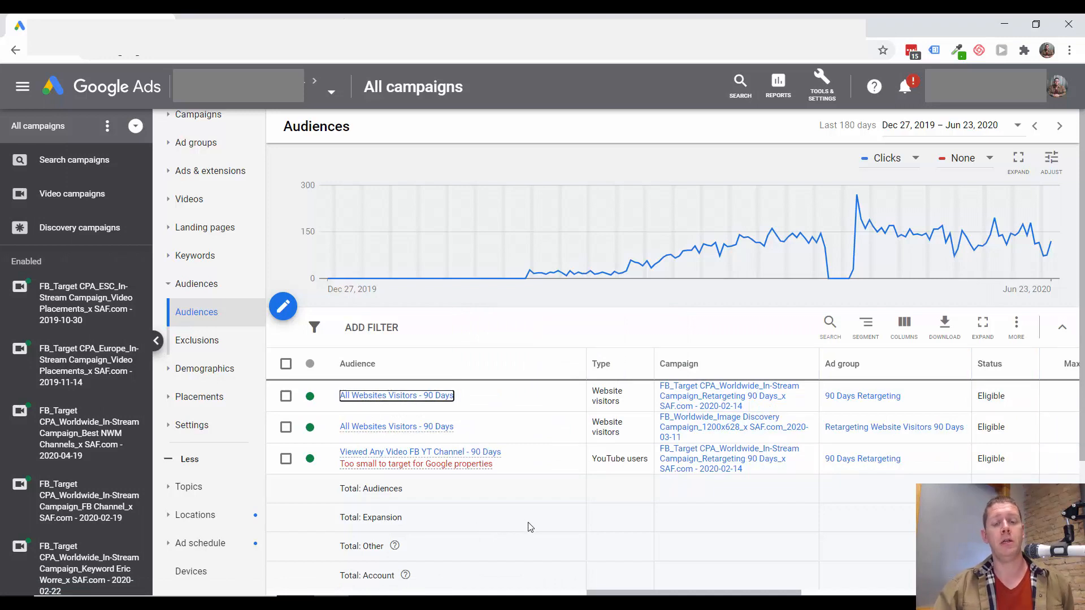
mouse_move(477, 544)
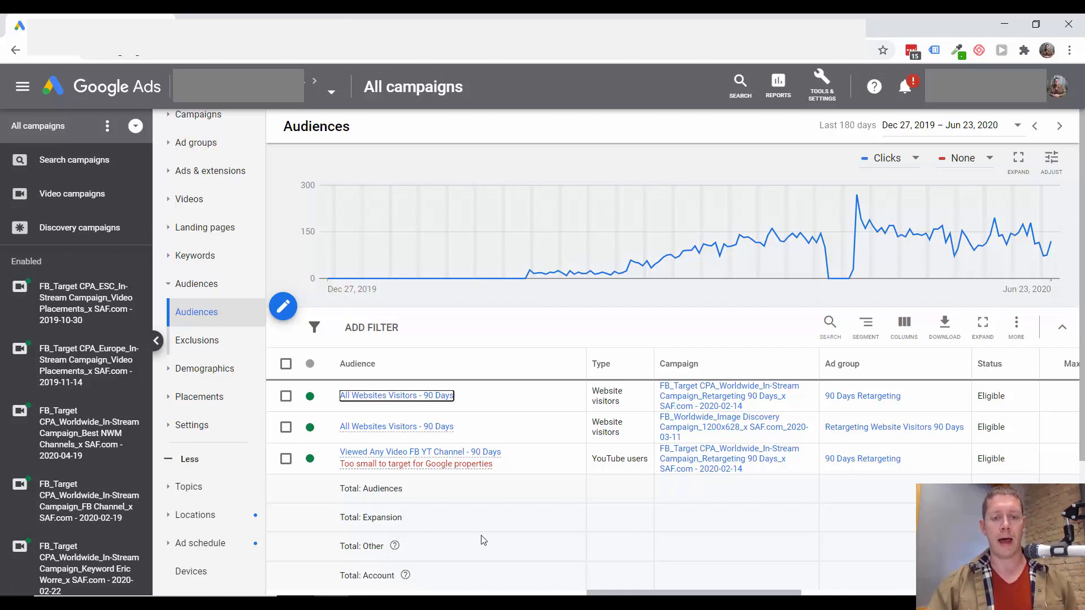
mouse_move(435, 309)
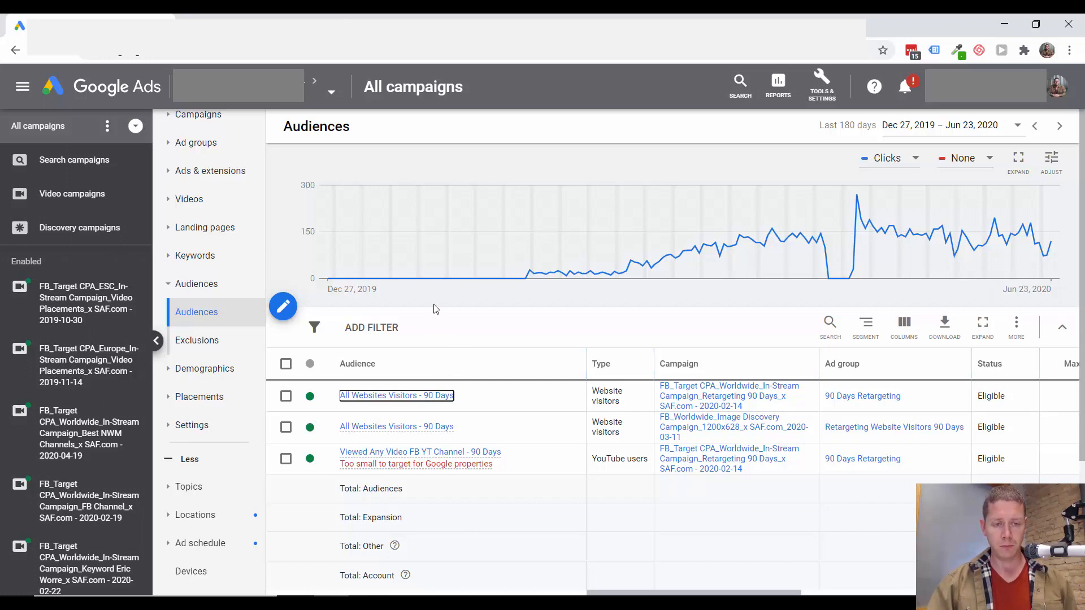
mouse_move(219, 306)
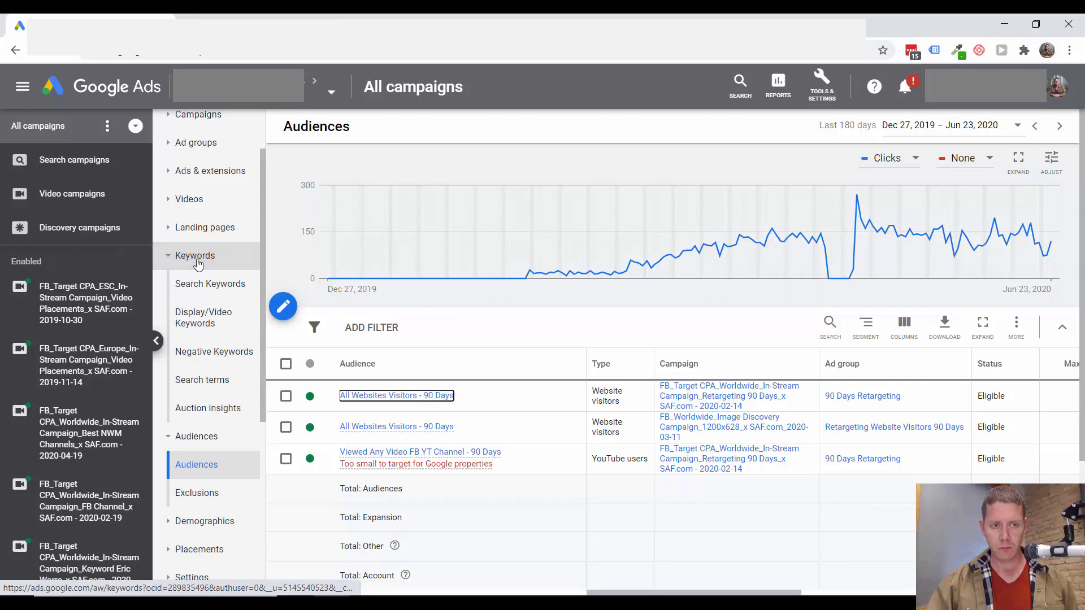
left_click(210, 284)
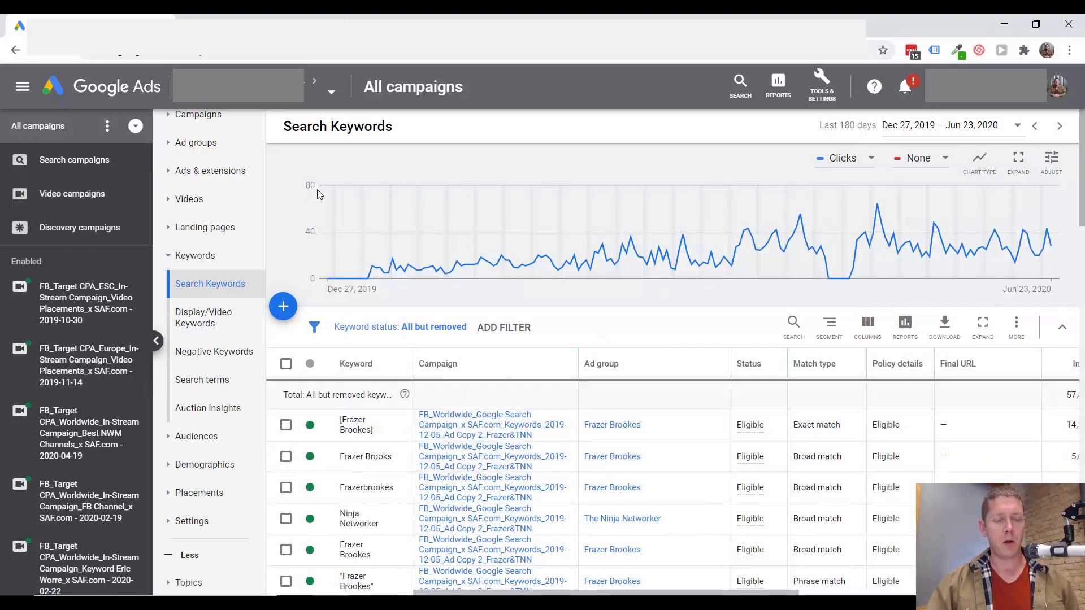
Step: View Display/Video Keywords for video campaigns without the conversion breakdown, scrolling the keyword rows
left_click(72, 194)
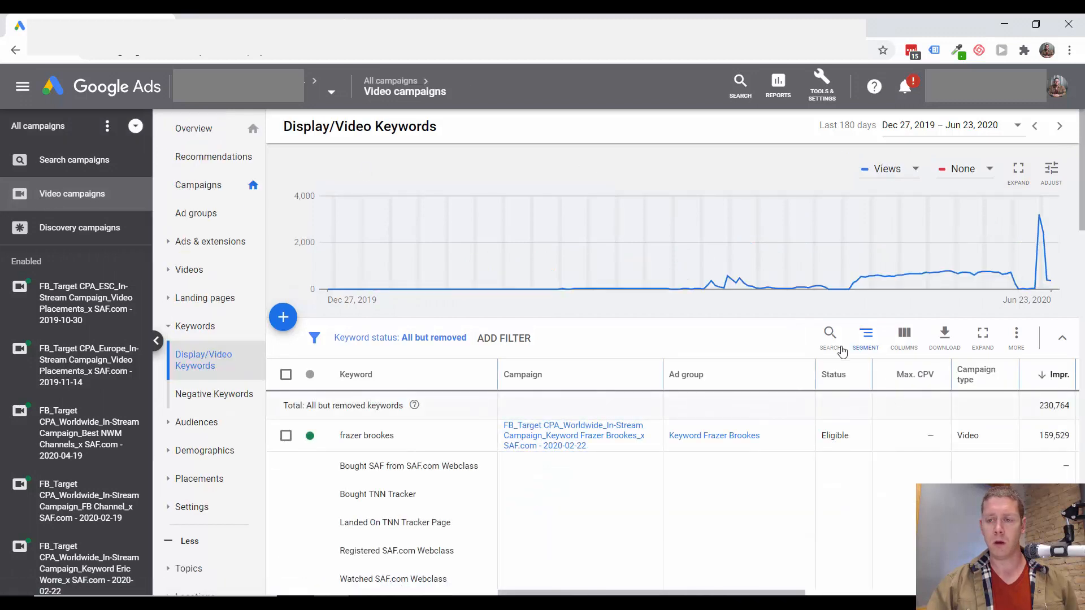
left_click(865, 333)
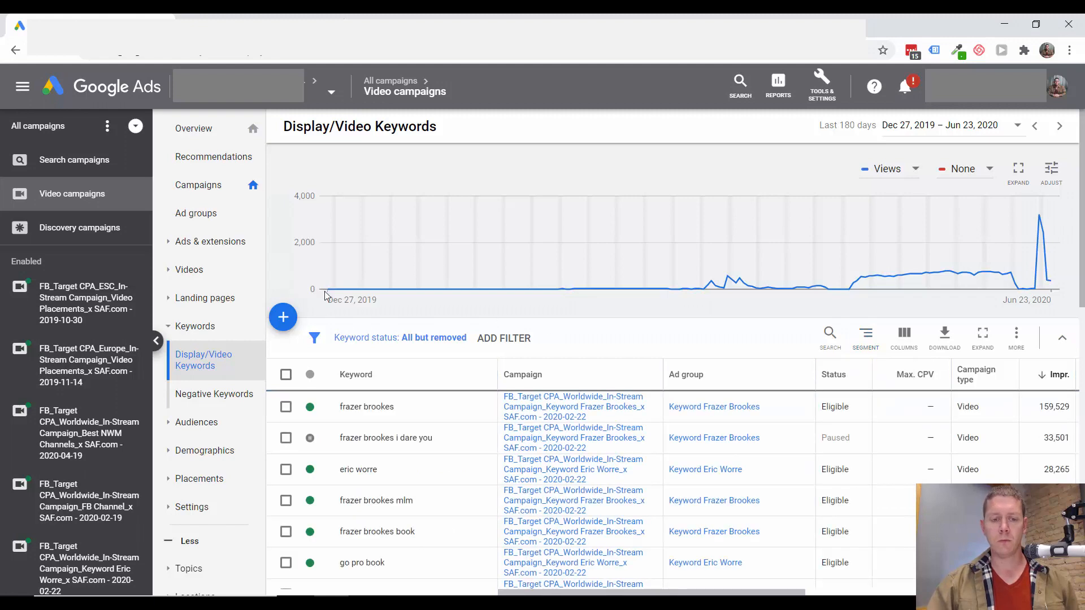
scroll("down", 3)
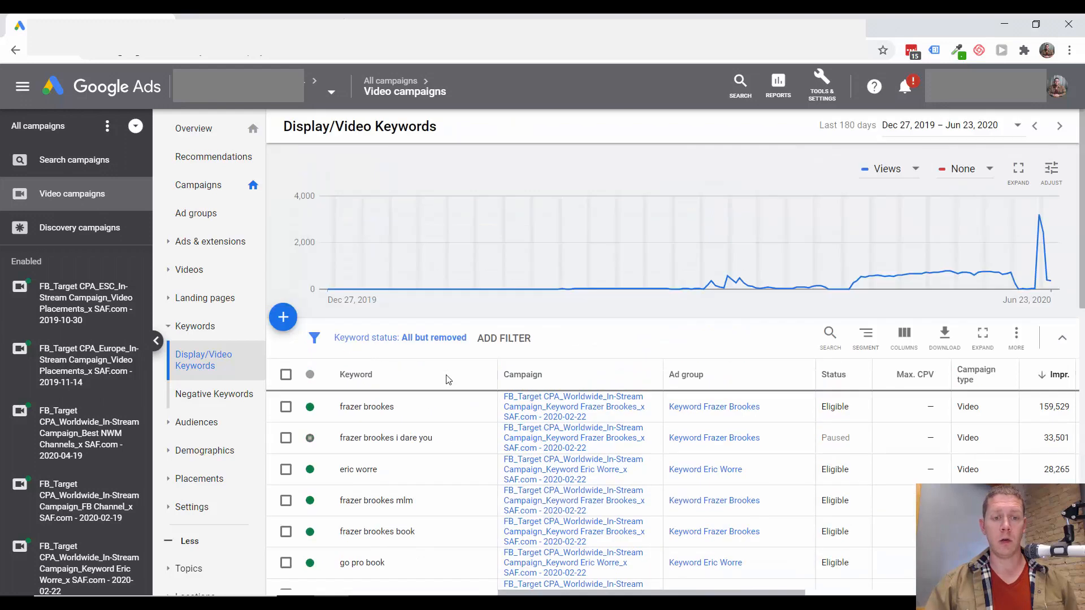
scroll("down", 3)
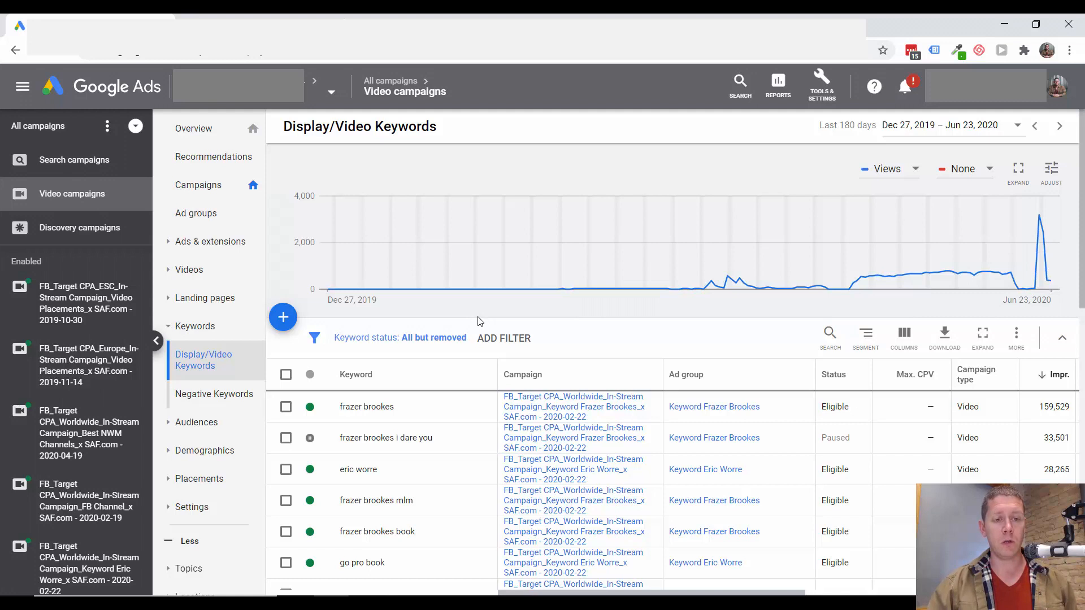
mouse_move(202, 407)
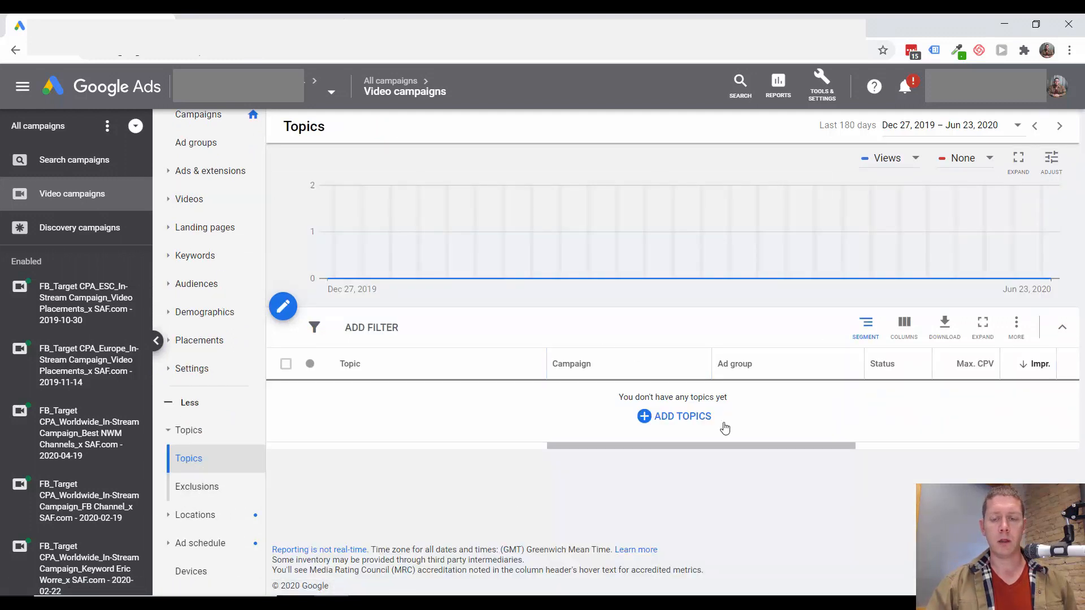
mouse_move(715, 351)
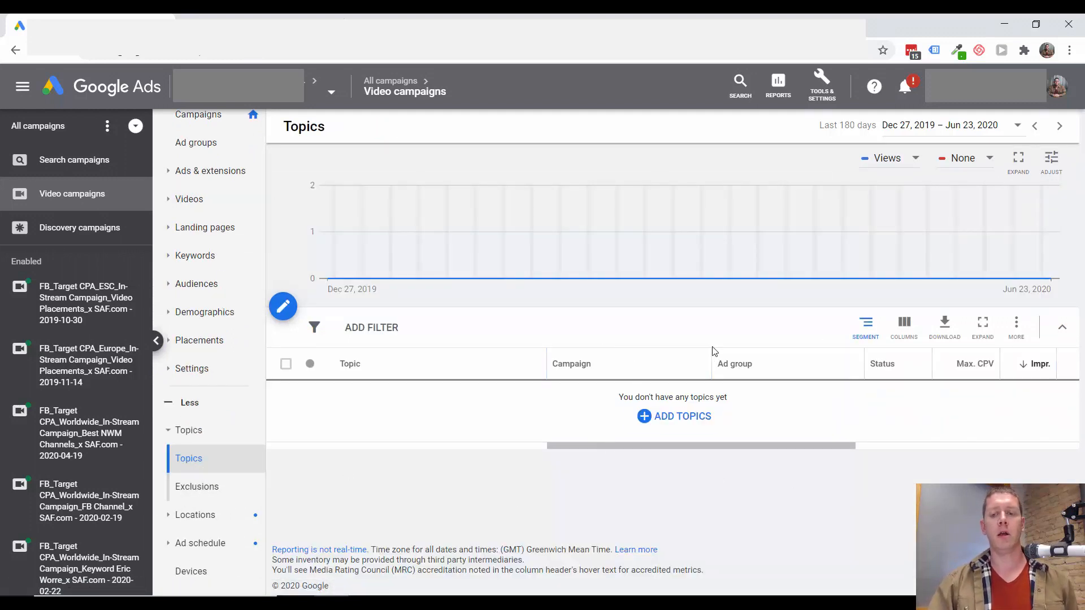
mouse_move(257, 348)
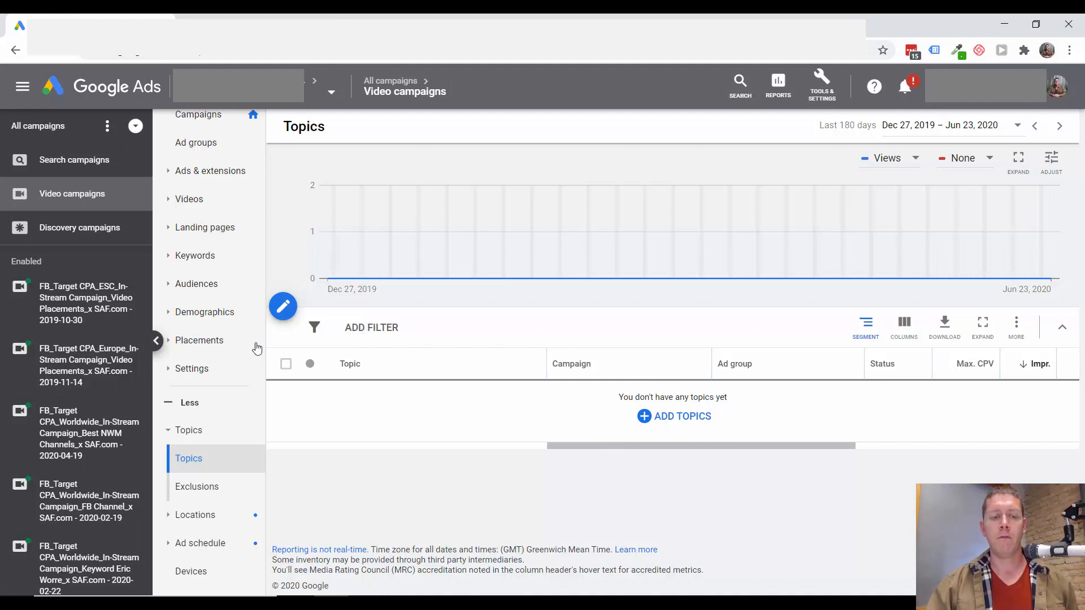
mouse_move(501, 315)
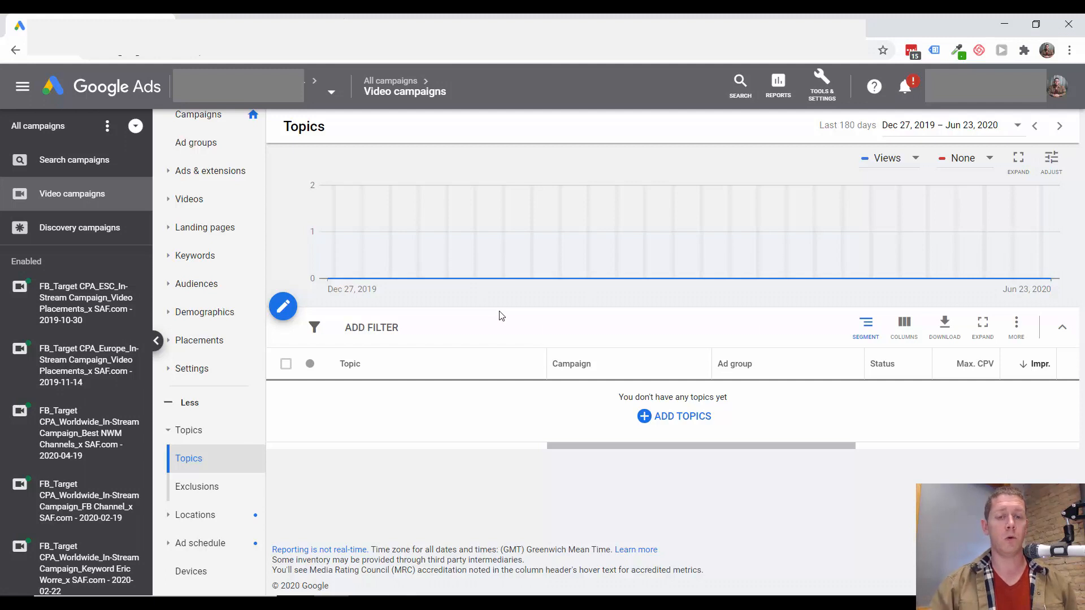
mouse_move(582, 396)
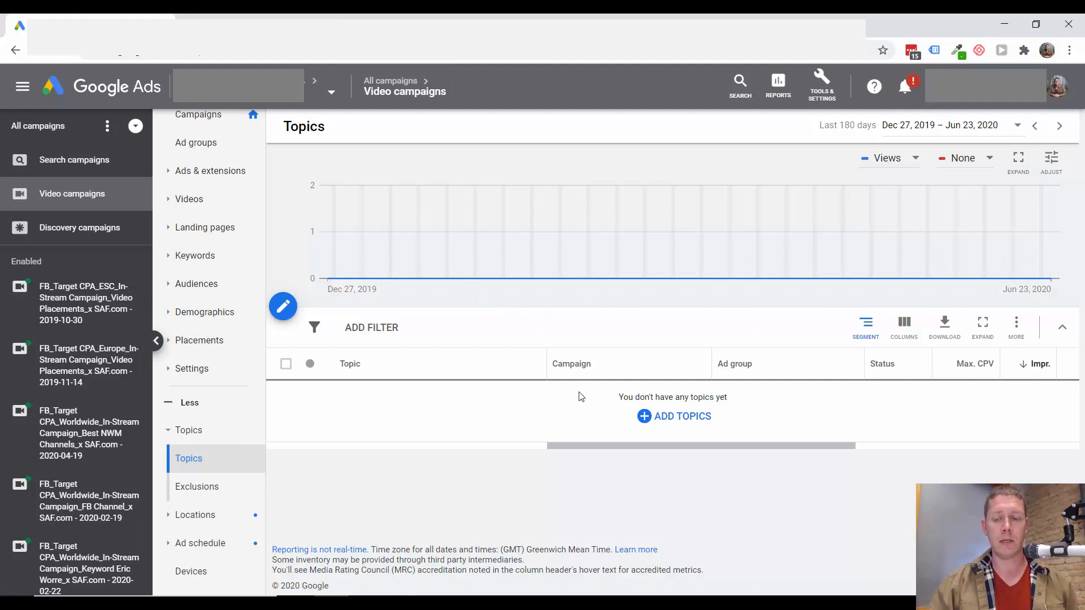
mouse_move(471, 486)
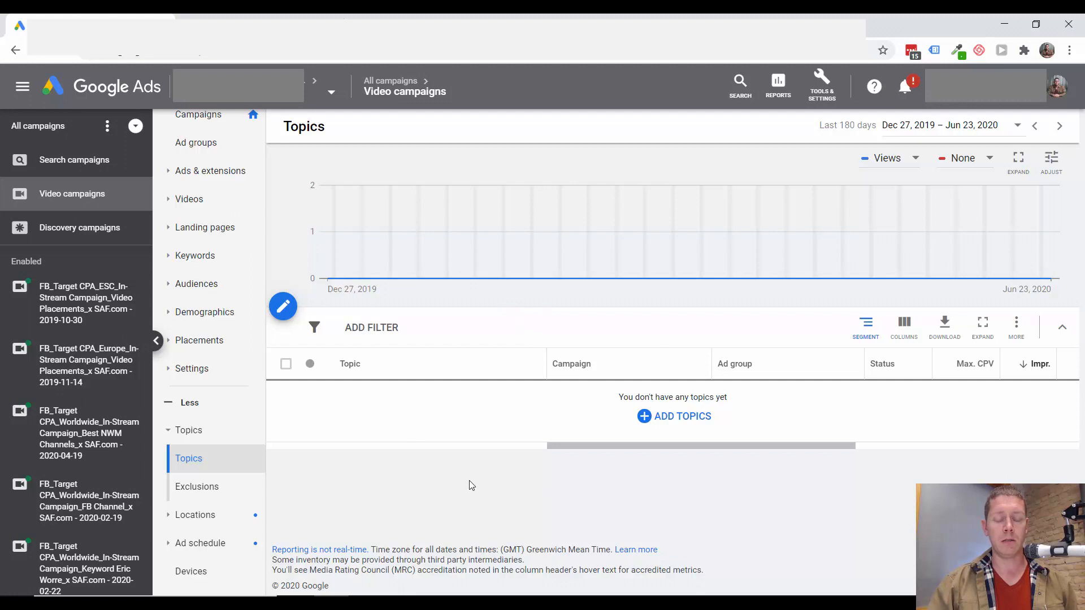
mouse_move(425, 430)
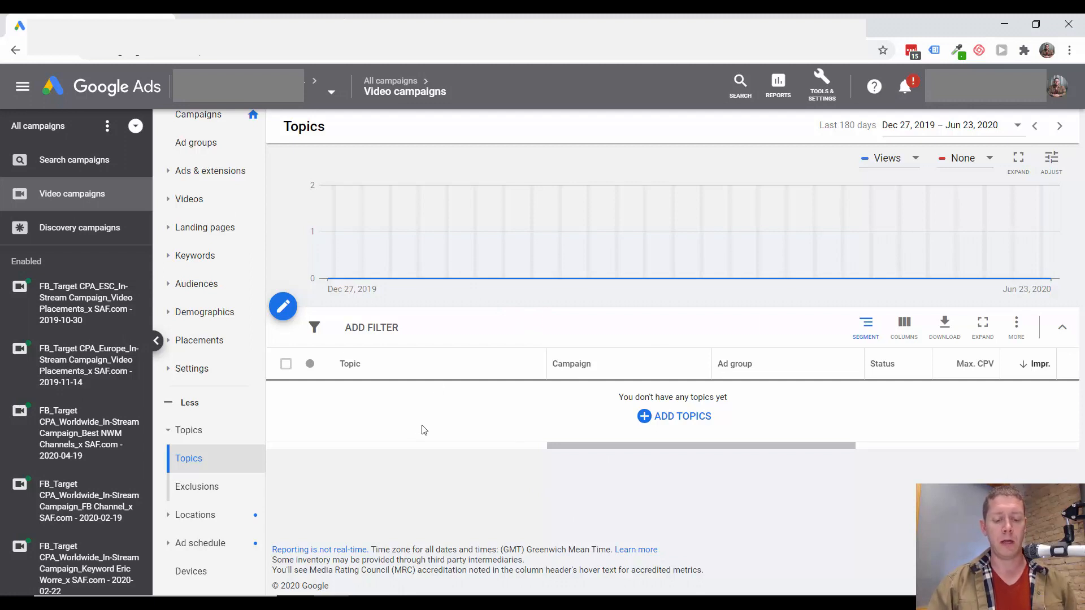
mouse_move(471, 393)
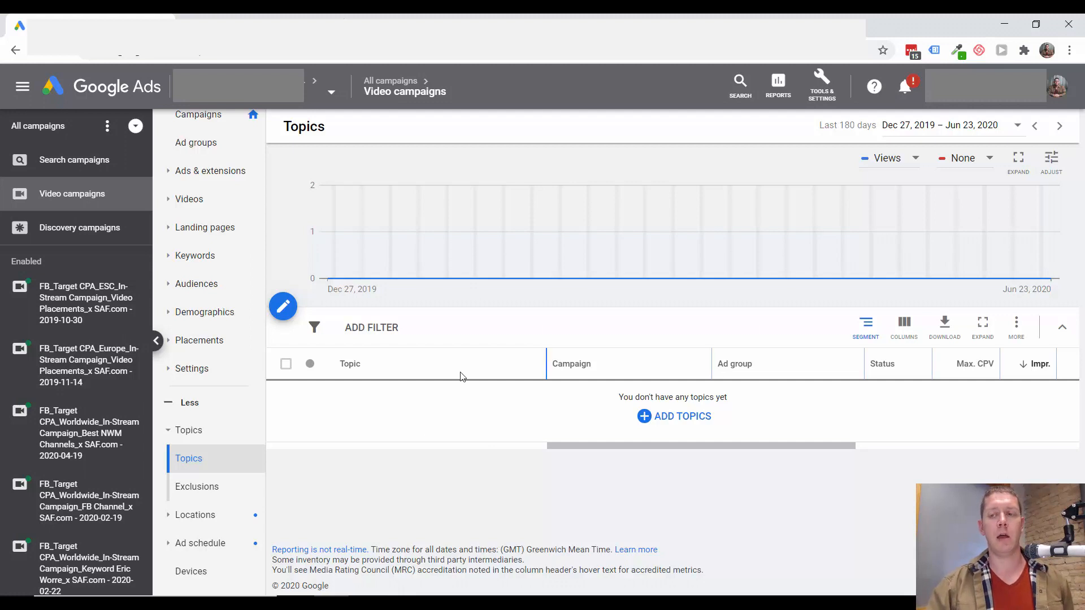
mouse_move(452, 349)
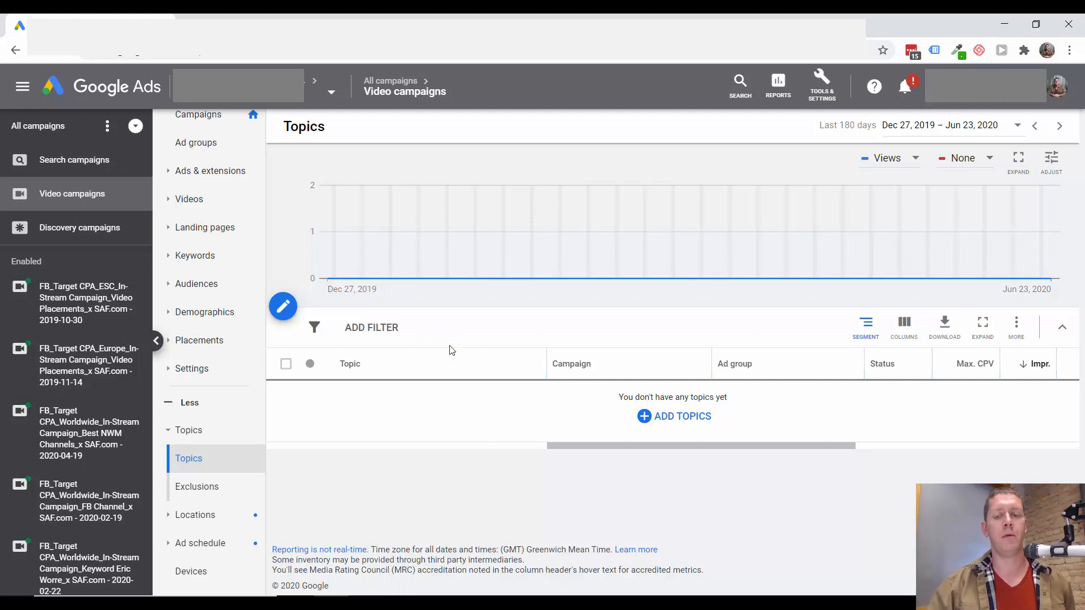
mouse_move(470, 482)
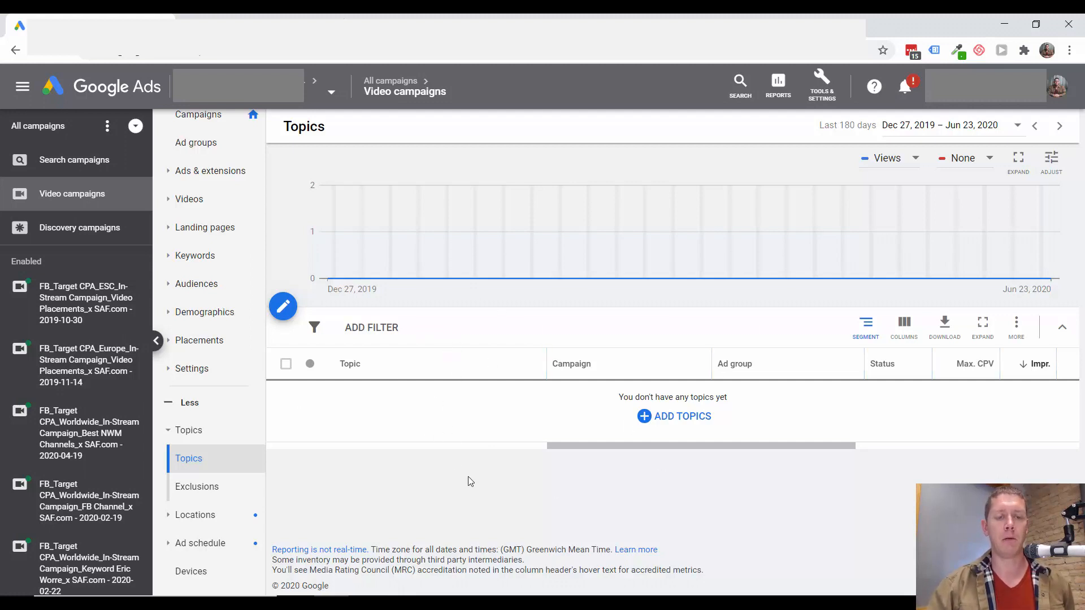
mouse_move(480, 445)
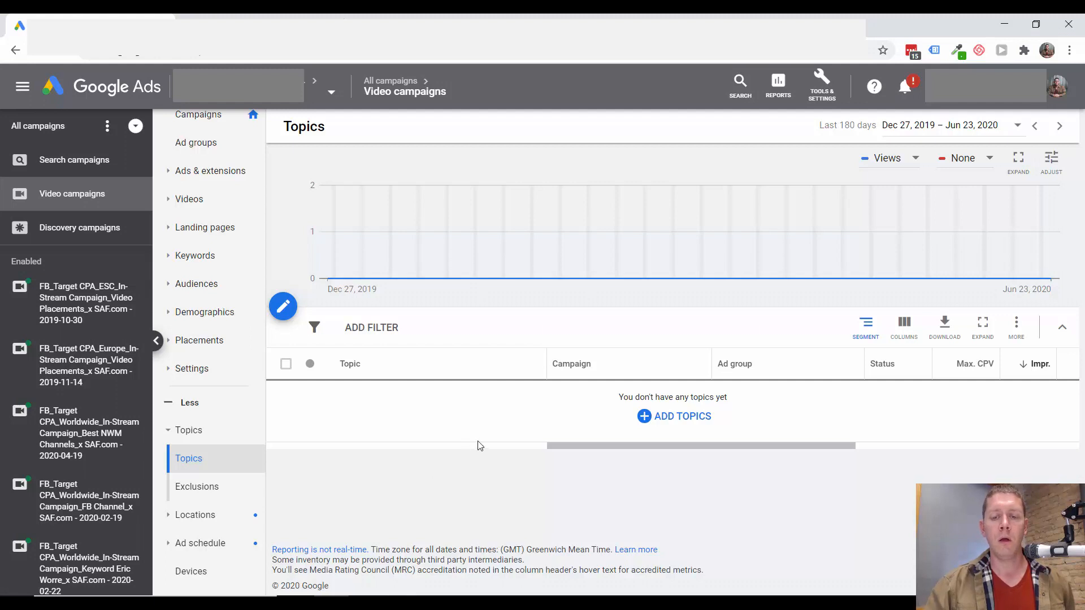
mouse_move(415, 318)
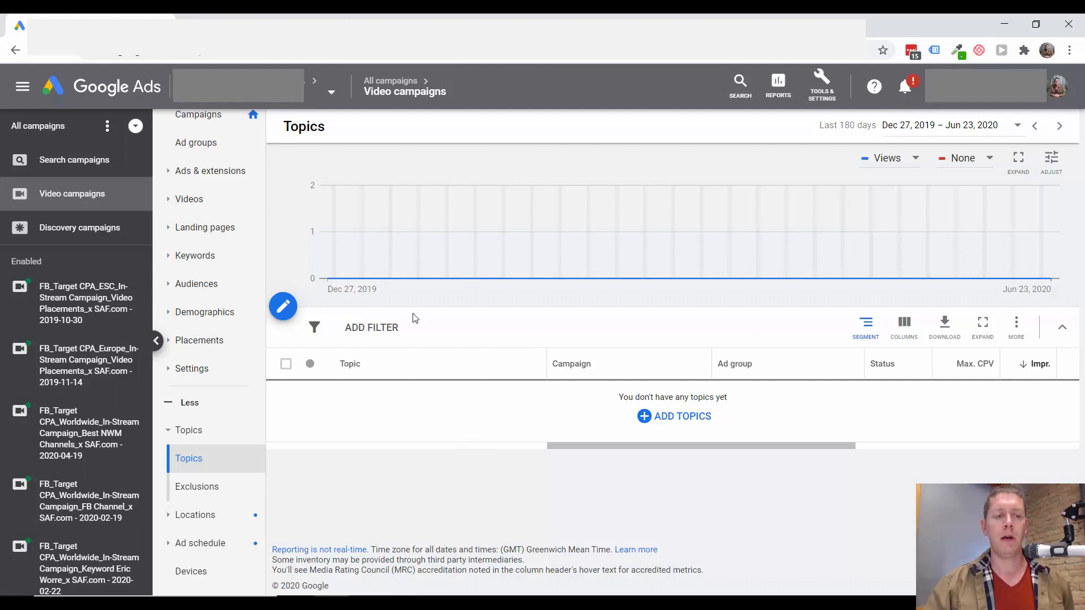
mouse_move(433, 503)
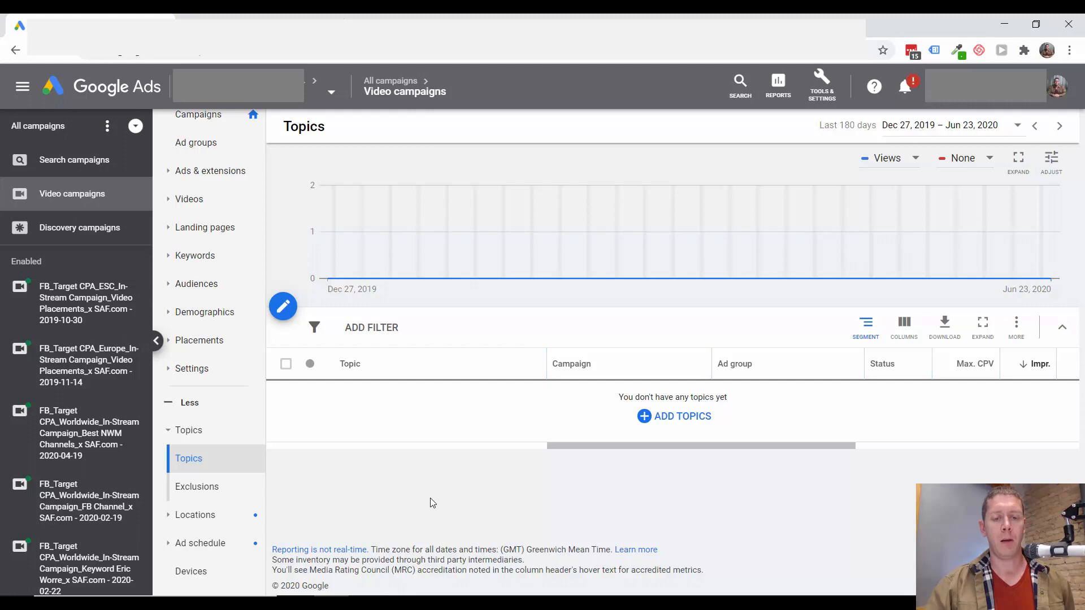
mouse_move(231, 342)
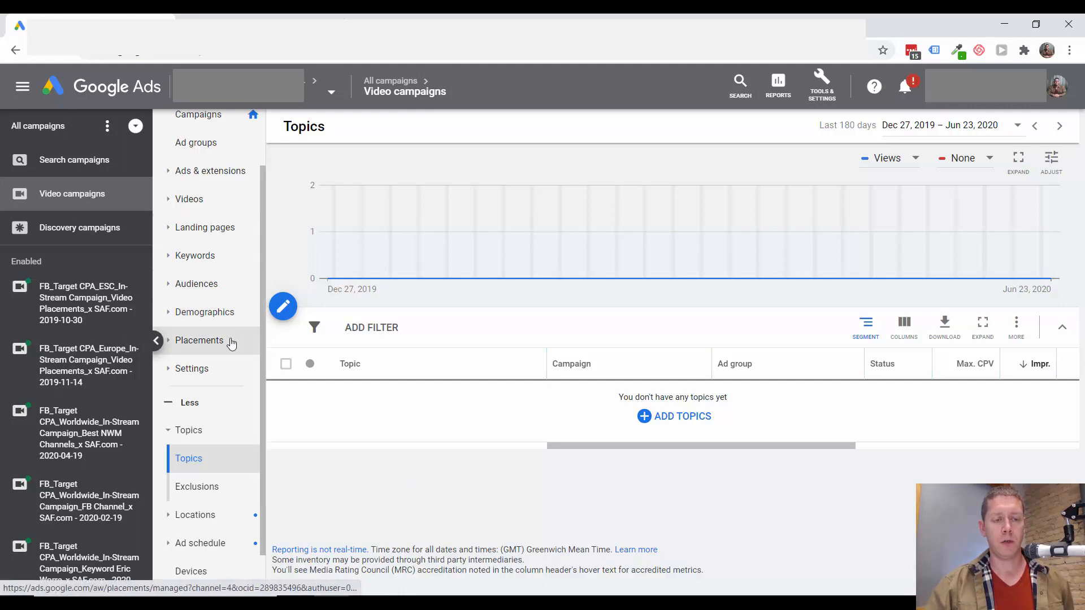
Step: Expand Placements to show Placements, Where ads showed and Exclusions
left_click(199, 340)
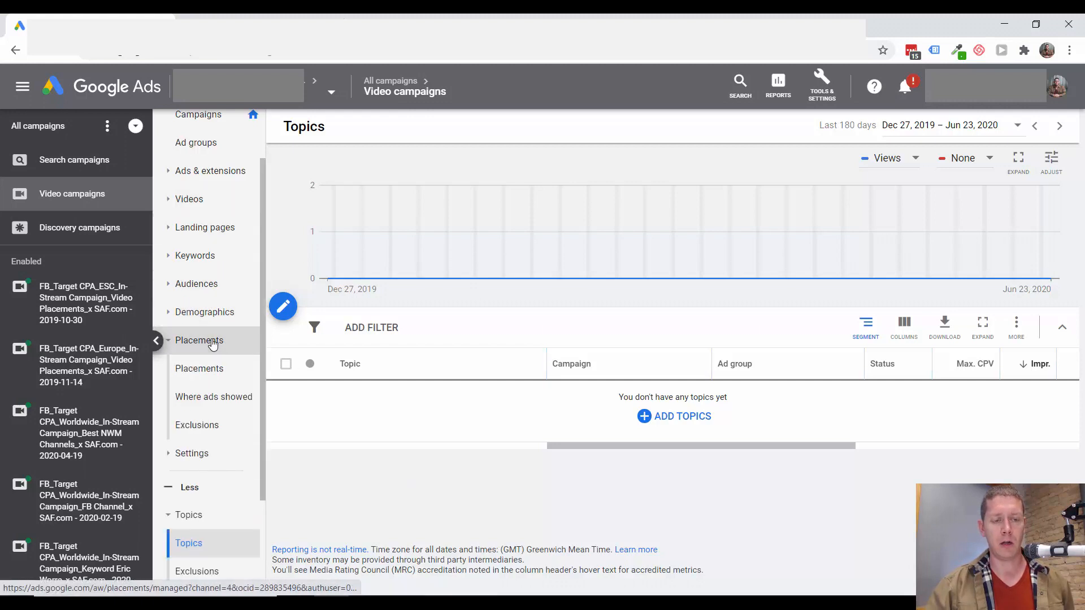
Step: Open the targeted Placements list and scroll across its performance columns
left_click(199, 369)
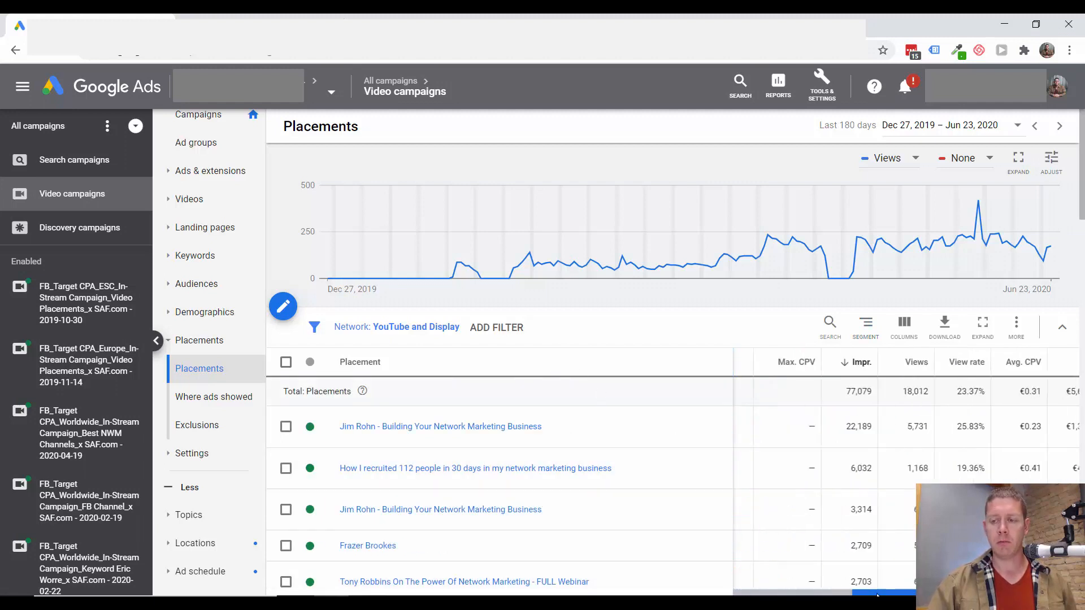
scroll("right", 3)
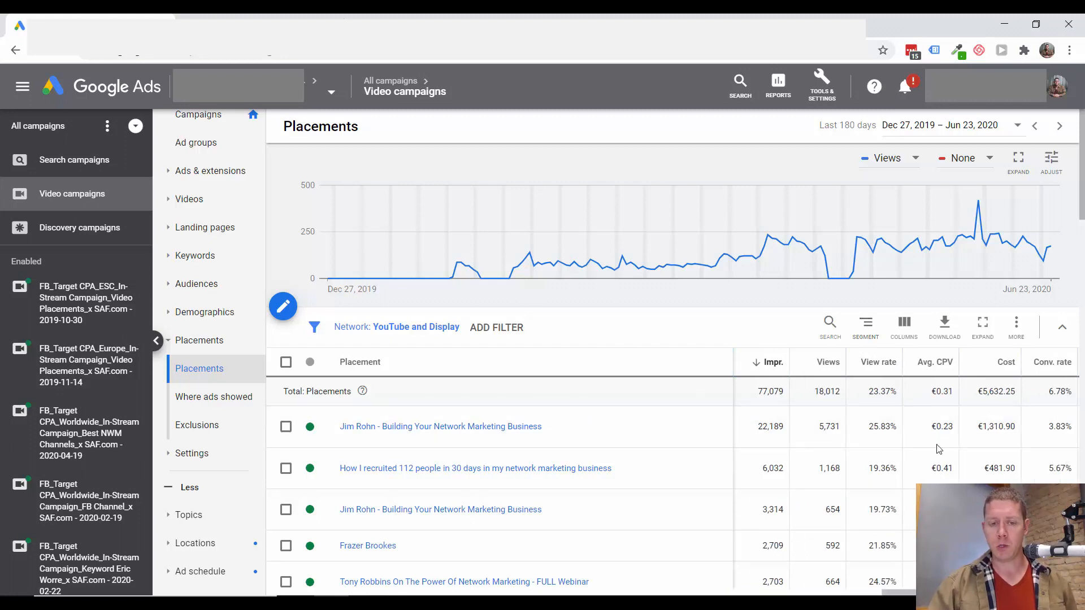
scroll("right", 3)
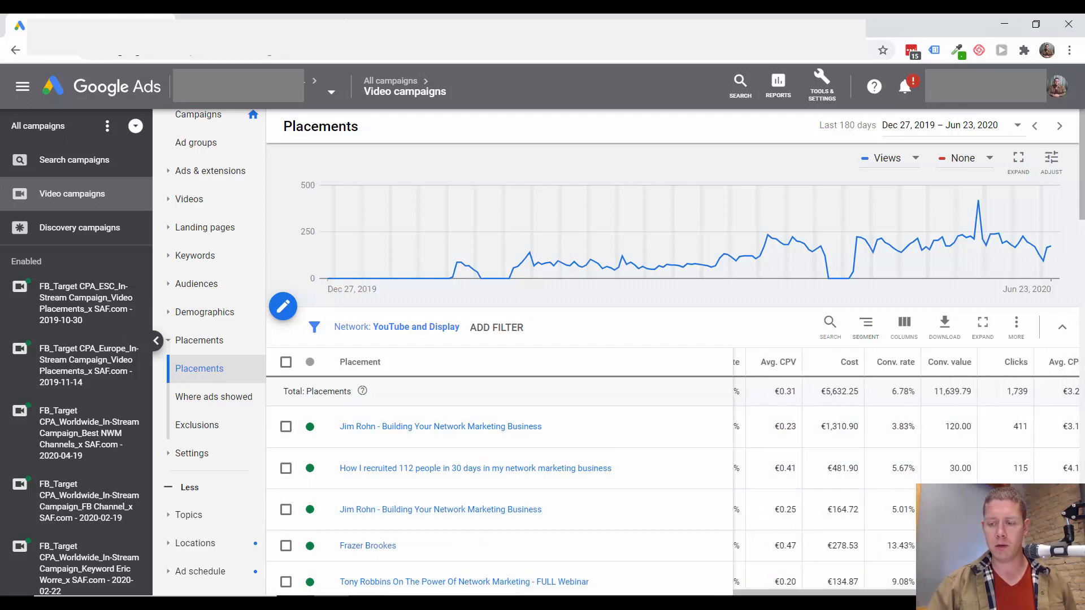
scroll("left", 3)
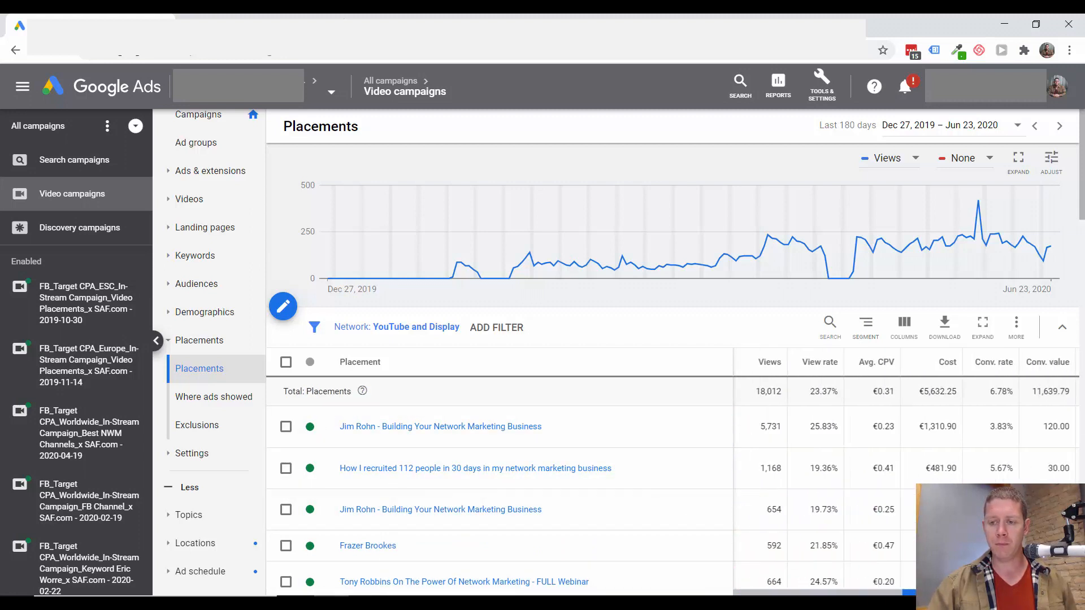
scroll("right", 3)
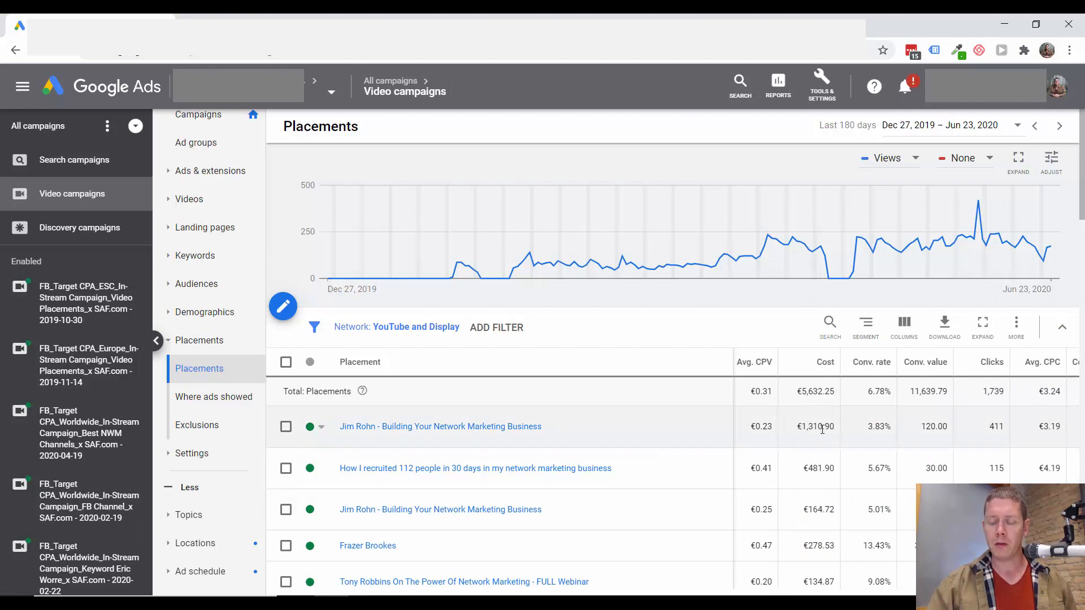
Step: Inspect the Jim Rohn placement's cost and 120.00 conversion value, then open Modify columns
double_click(818, 426)
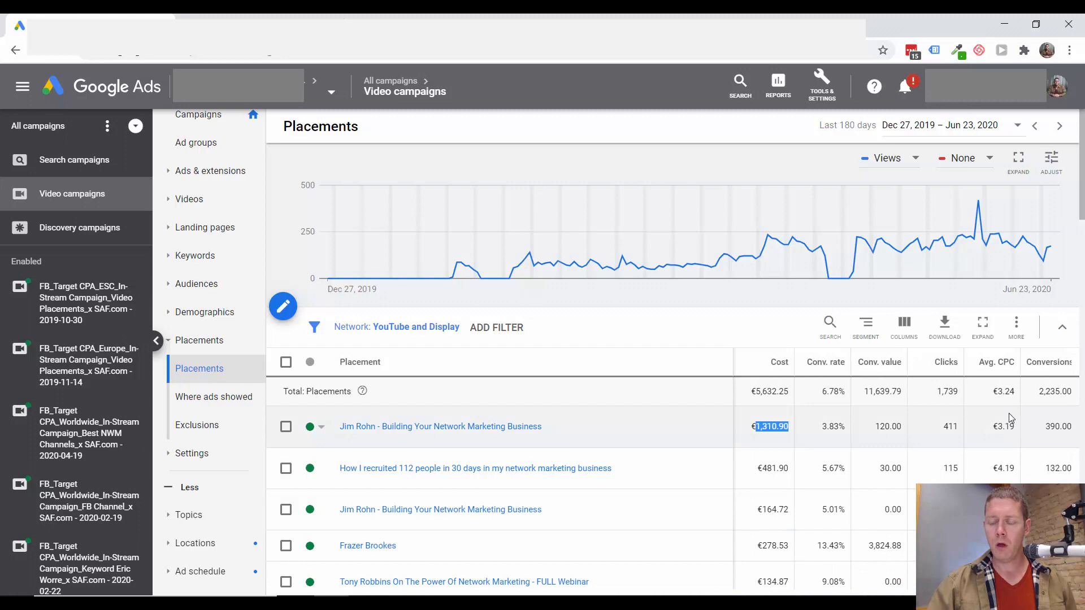
mouse_move(1001, 426)
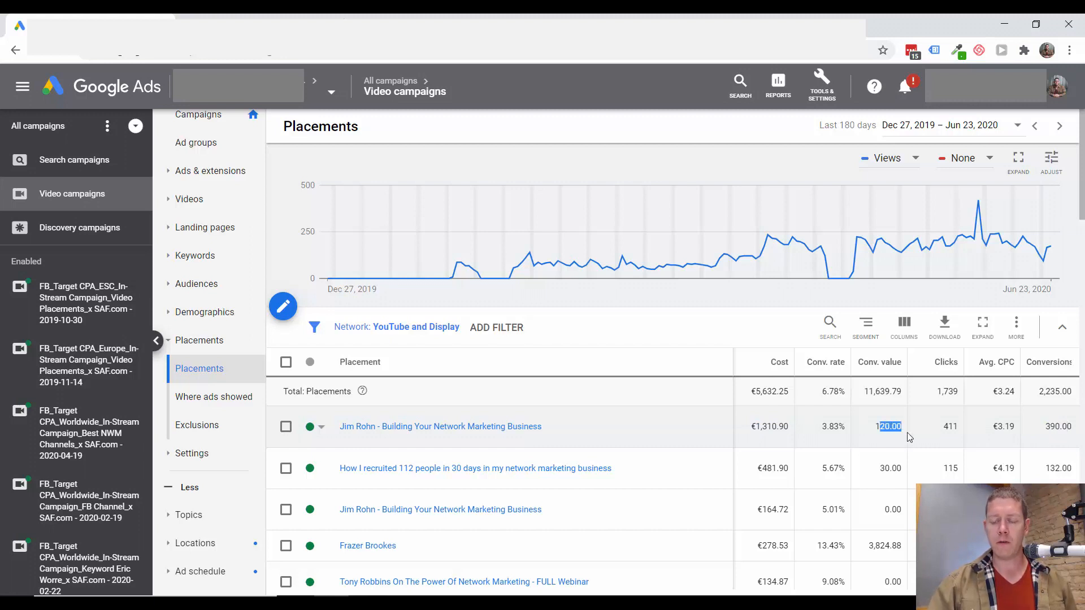
mouse_move(659, 420)
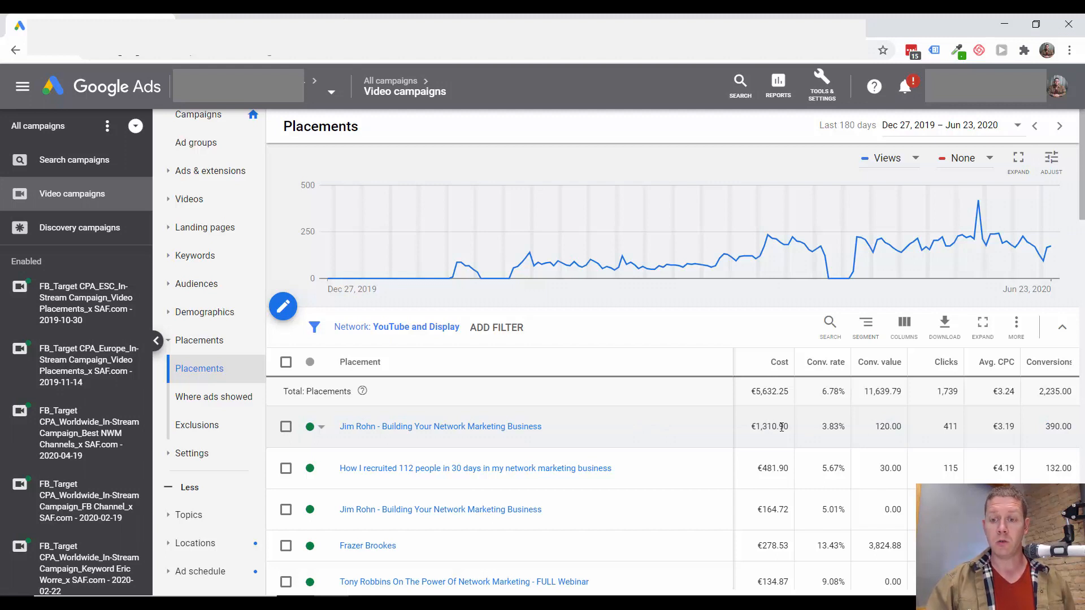
mouse_move(757, 426)
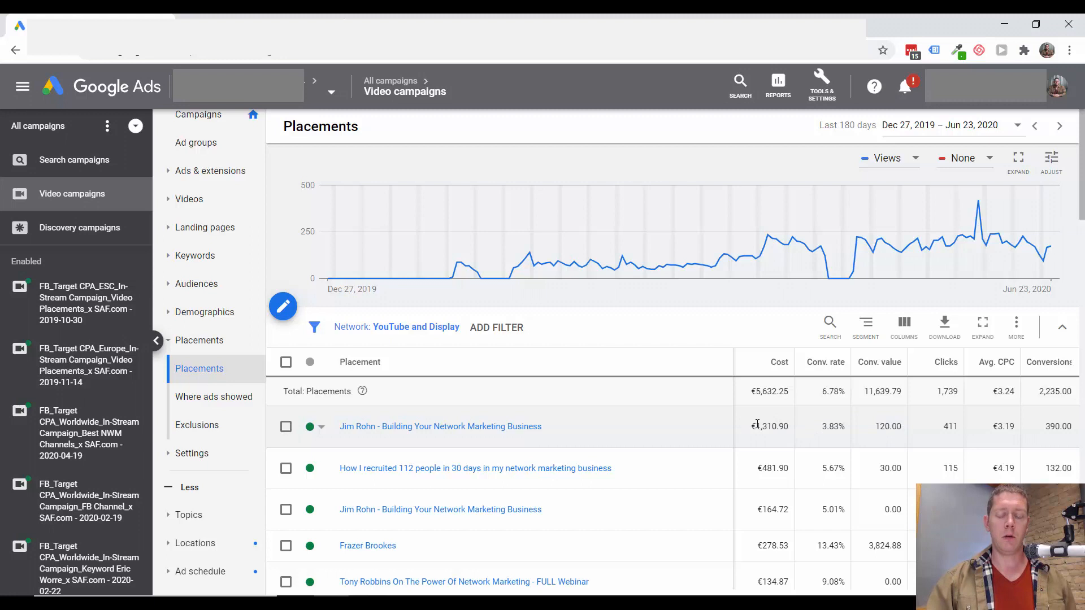
double_click(770, 426)
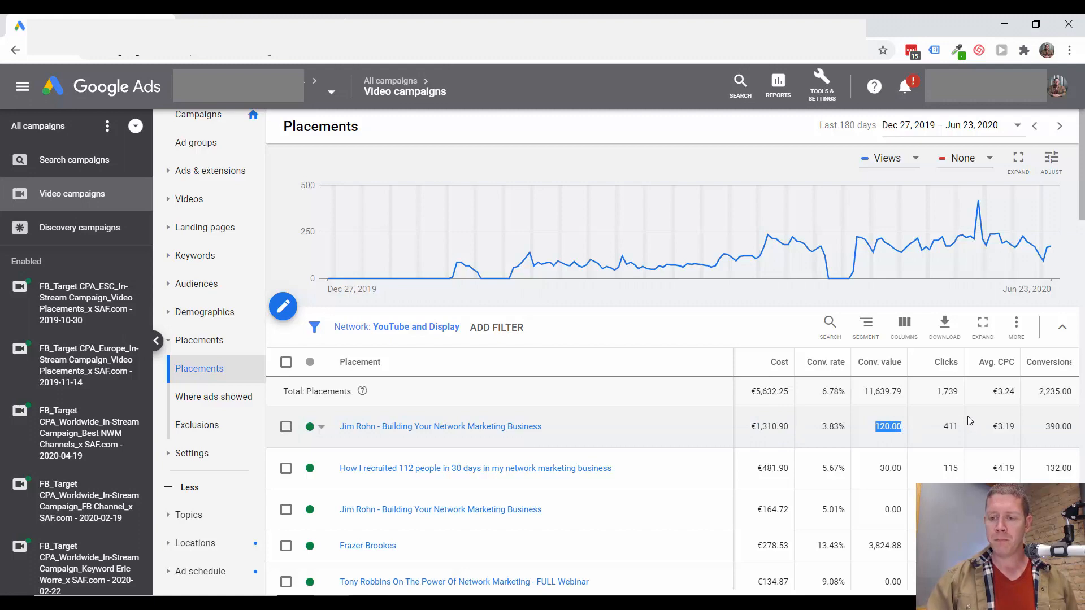
scroll("down", 3)
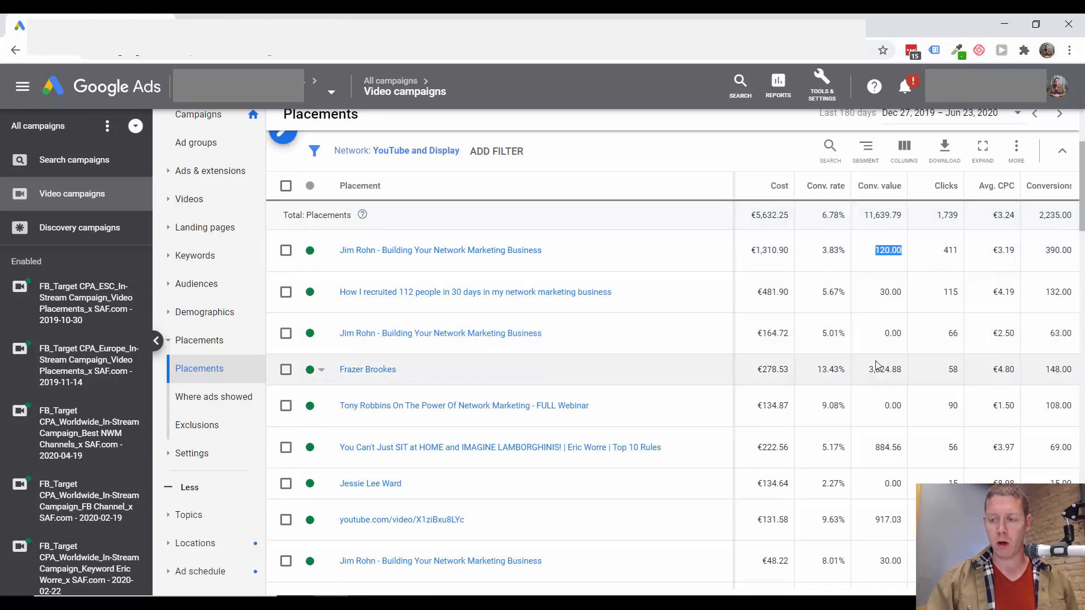
scroll("down", 3)
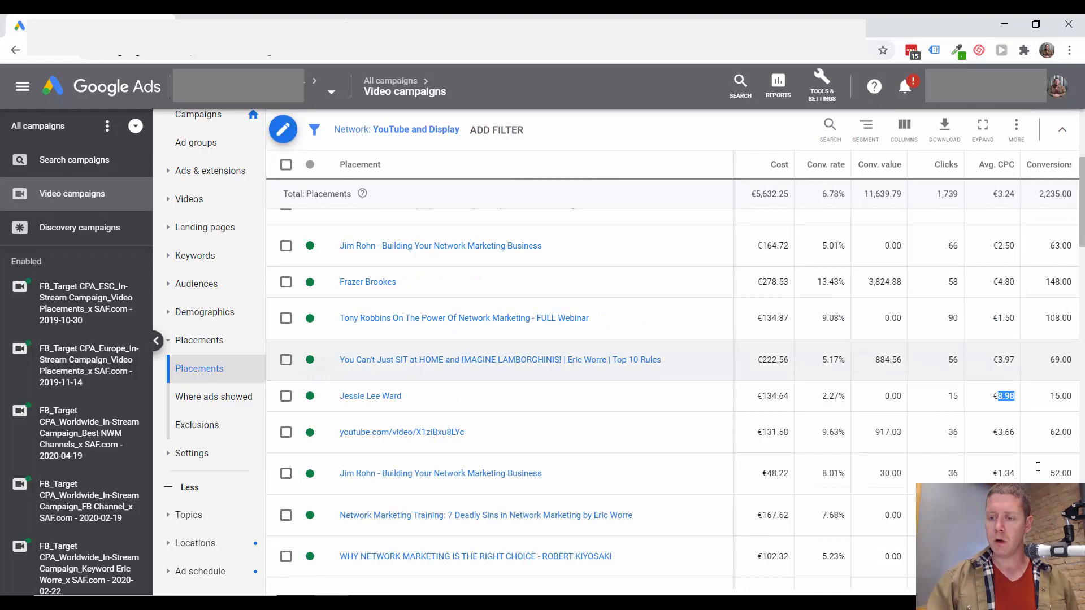
scroll("right", 3)
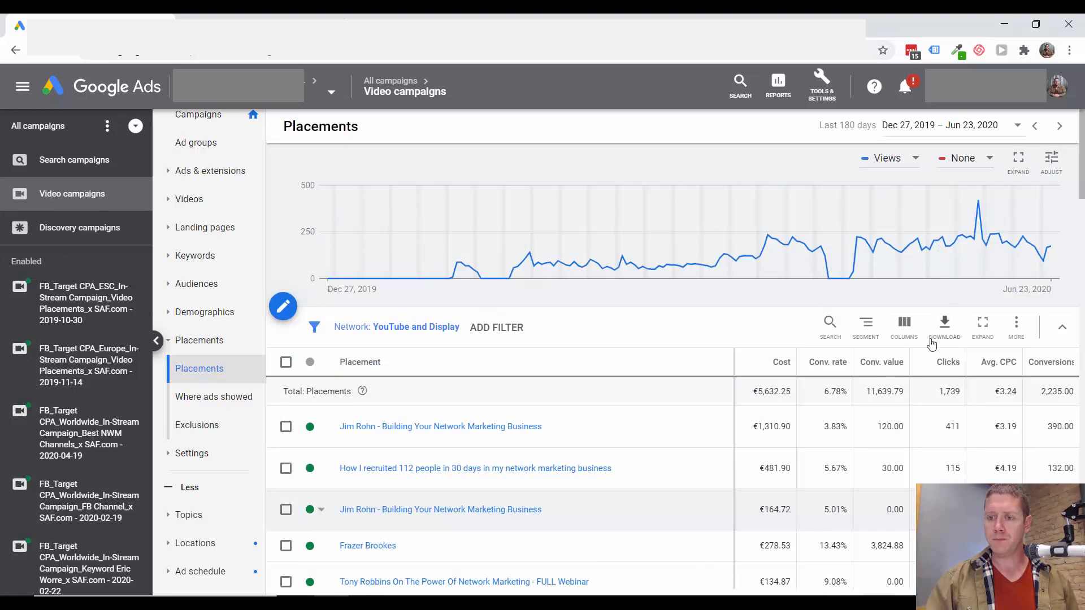
left_click(904, 321)
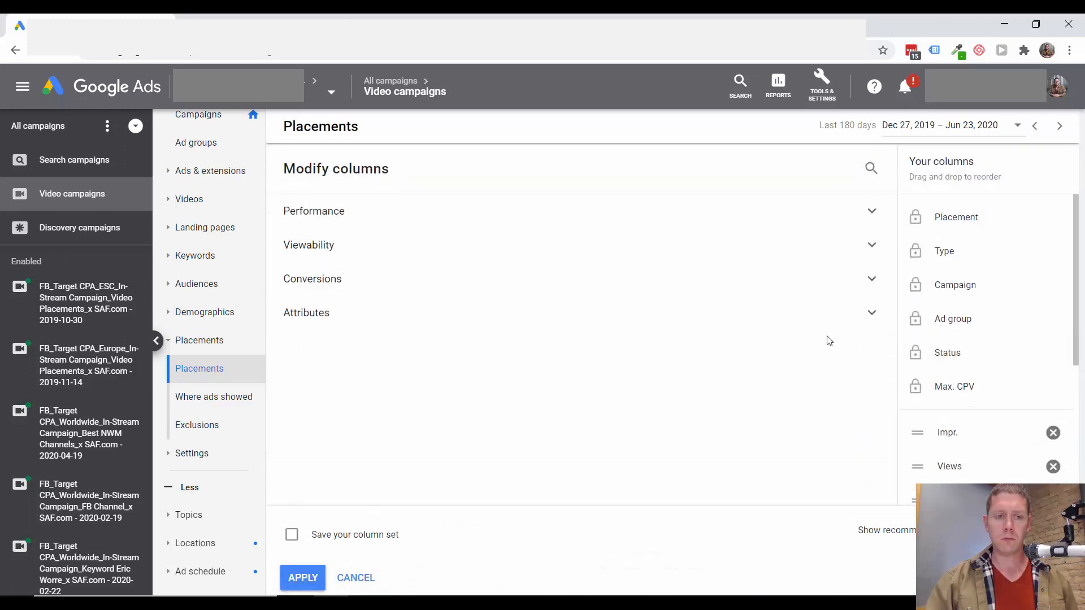
Step: Add Cost / conv. from the Conversions metrics to the Placements table and apply
left_click(313, 278)
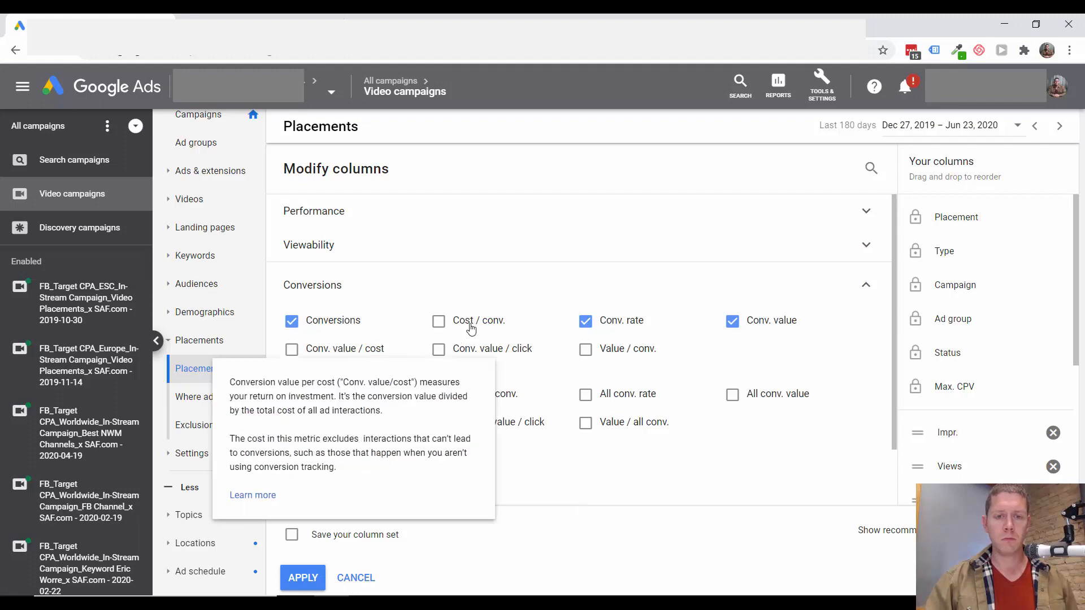
left_click(439, 321)
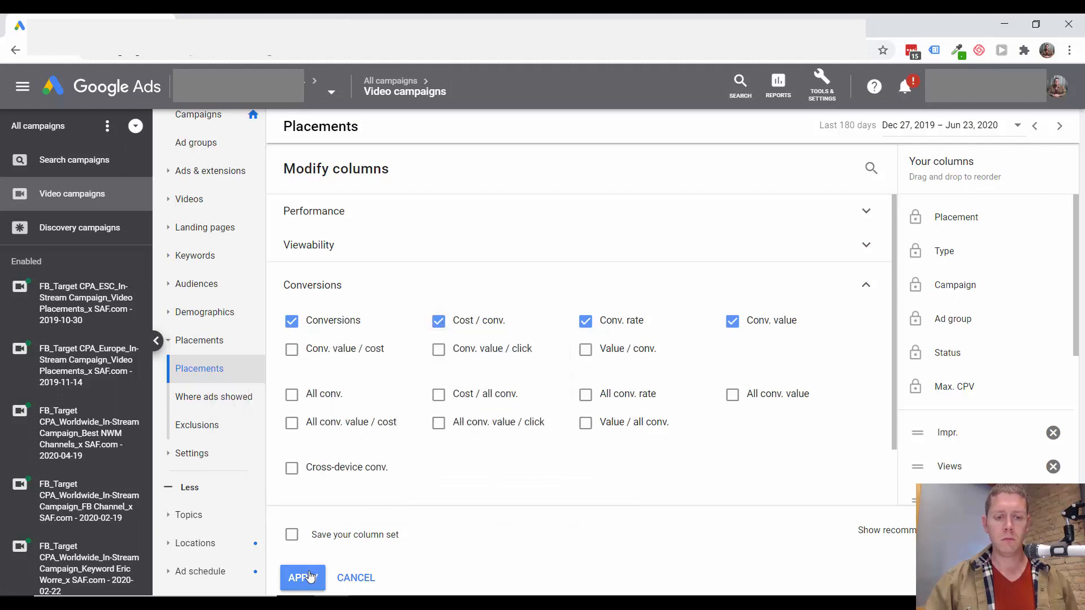
left_click(303, 578)
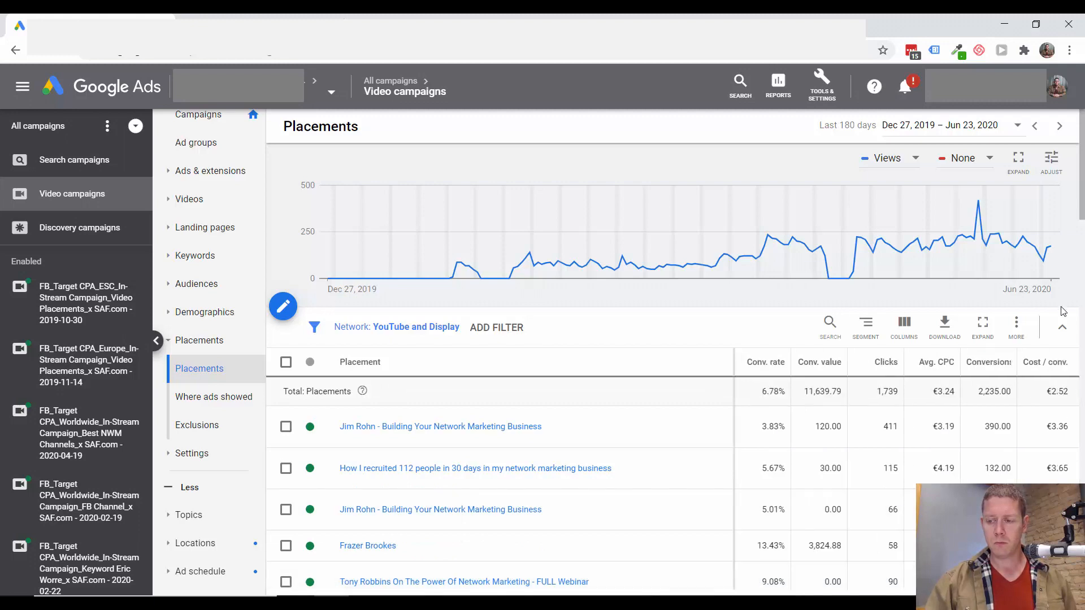
scroll("down", 3)
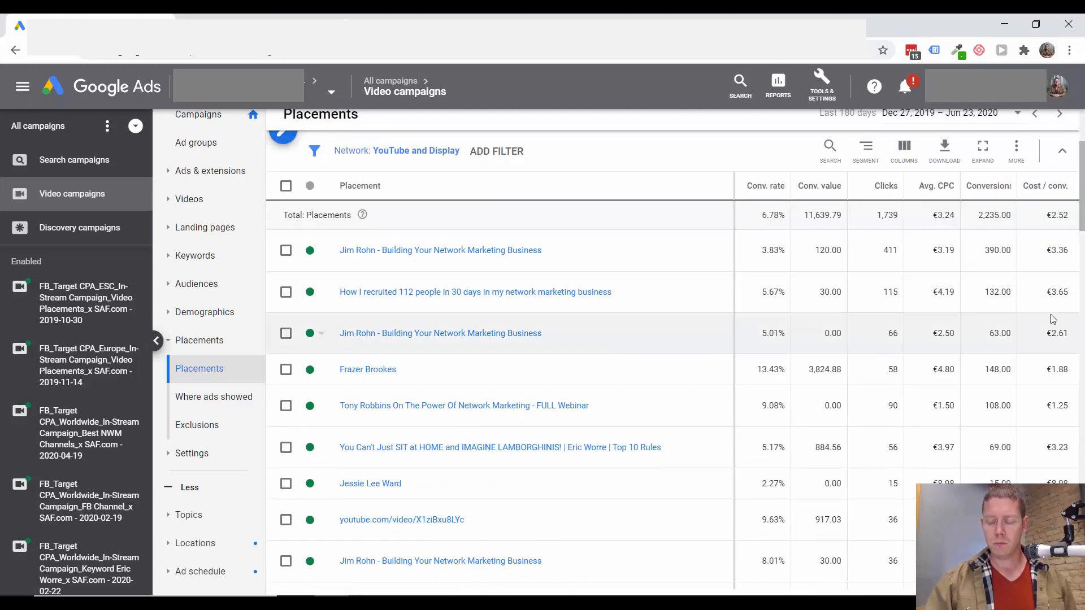
mouse_move(1011, 295)
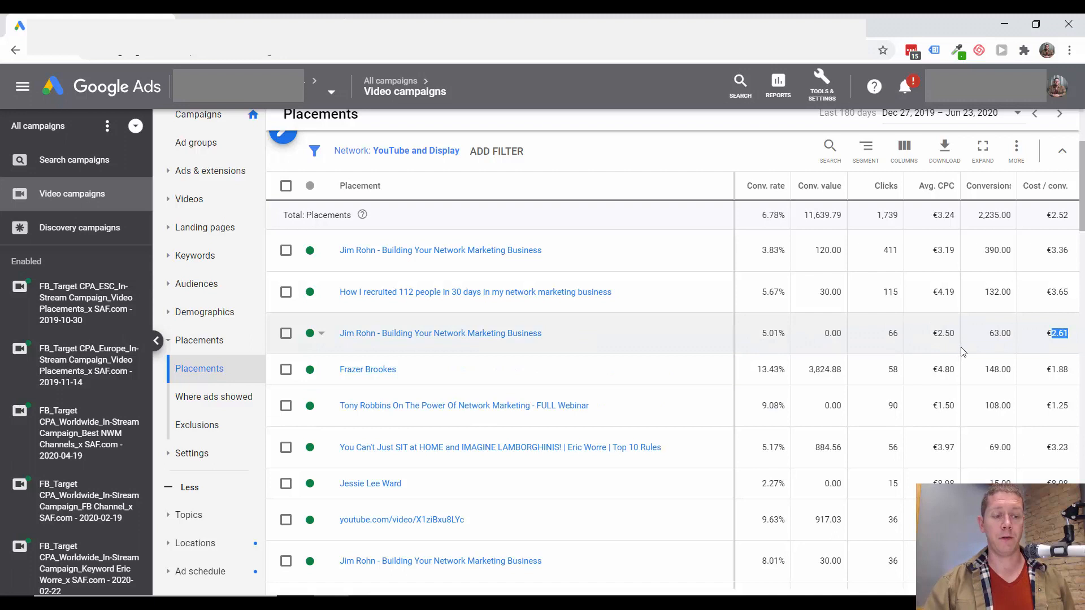
mouse_move(780, 348)
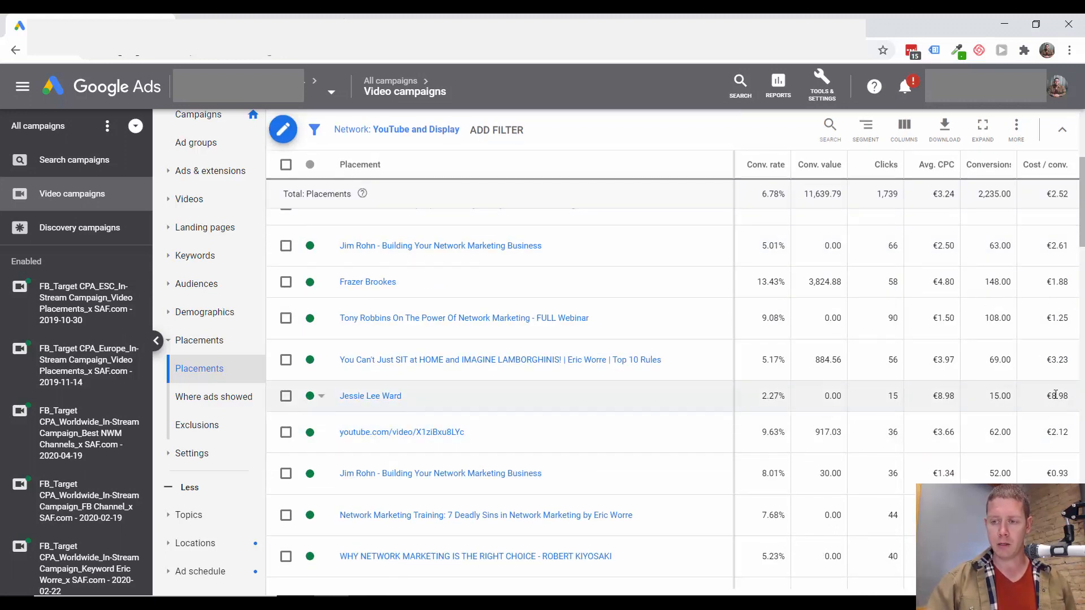
mouse_move(1048, 396)
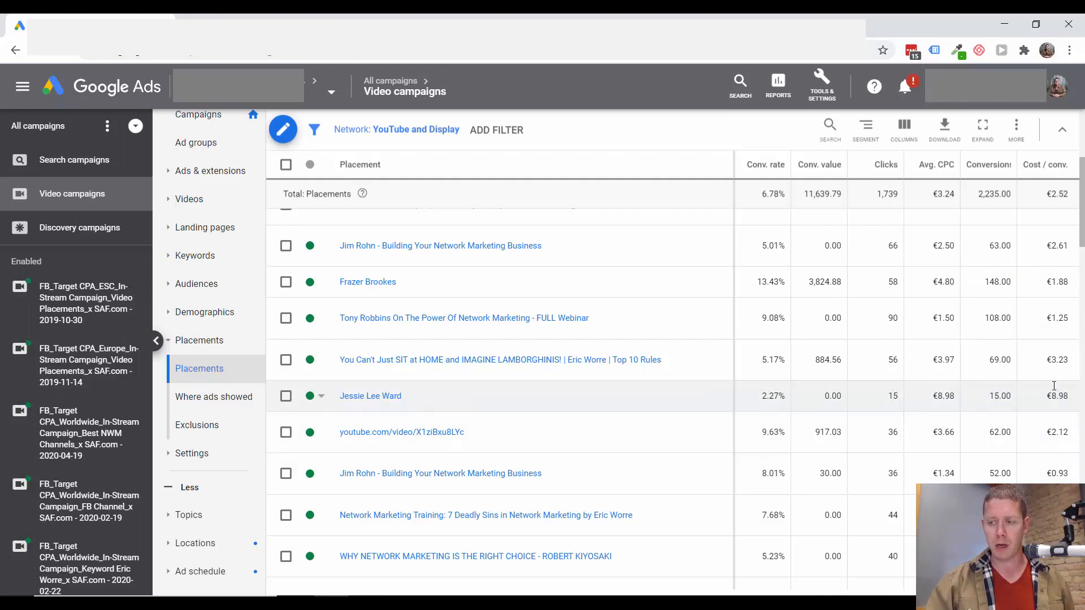
scroll("down", 3)
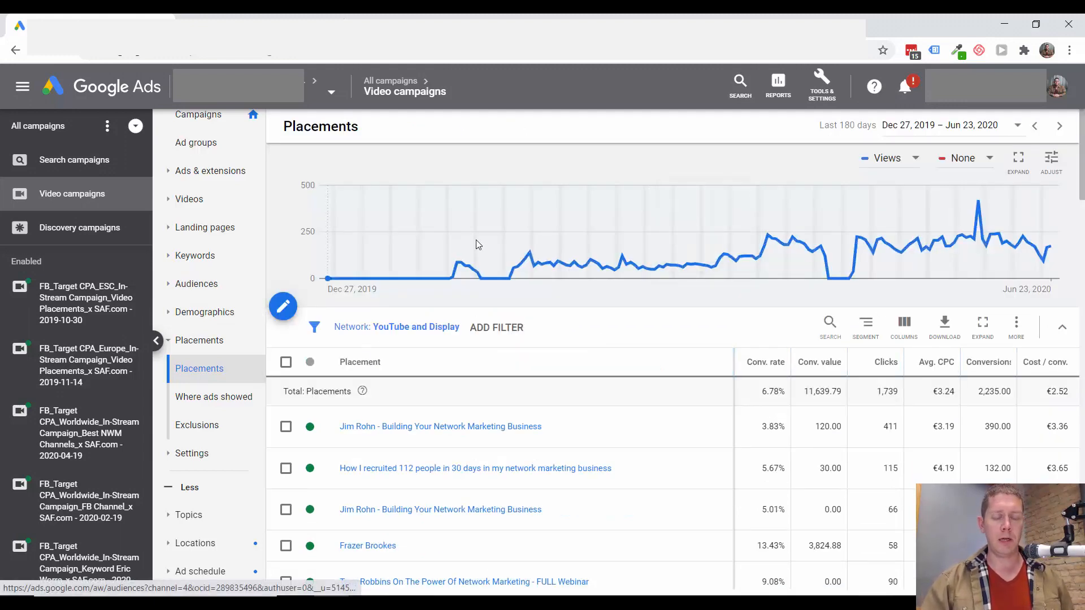
mouse_move(574, 204)
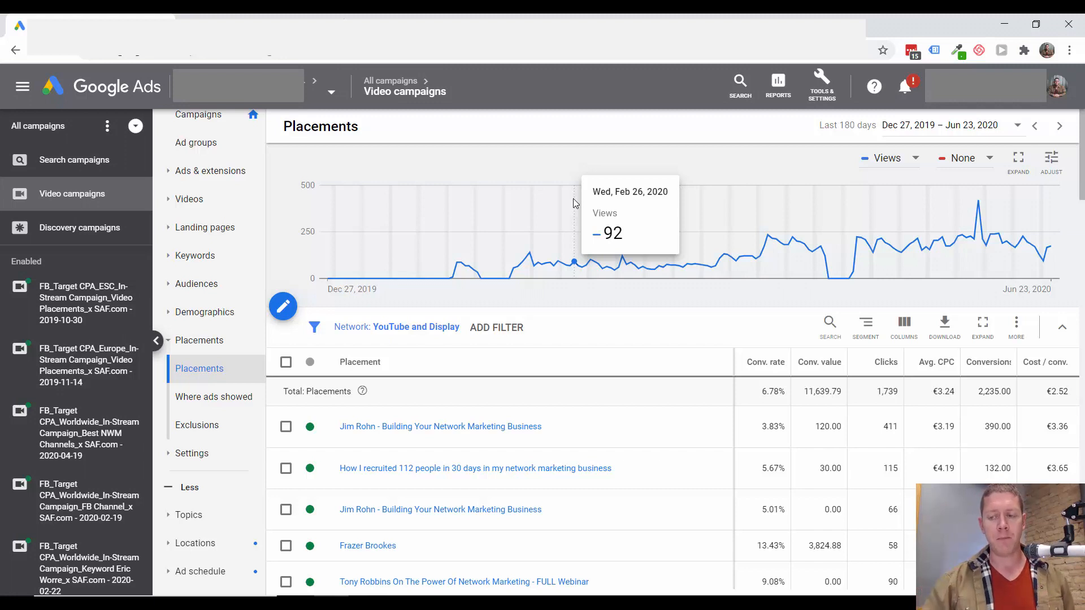
mouse_move(718, 176)
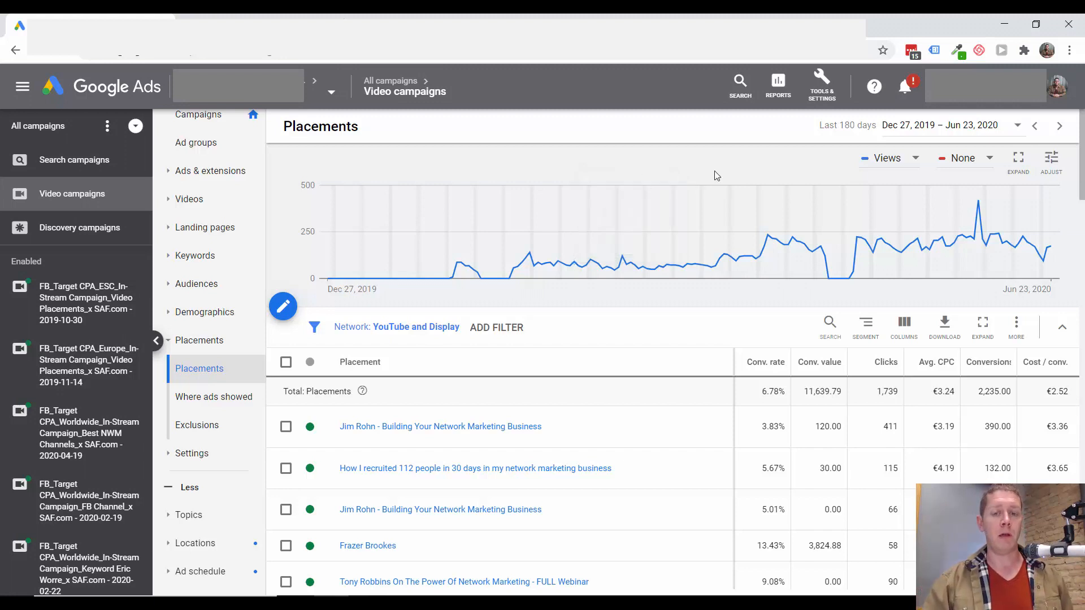
mouse_move(793, 300)
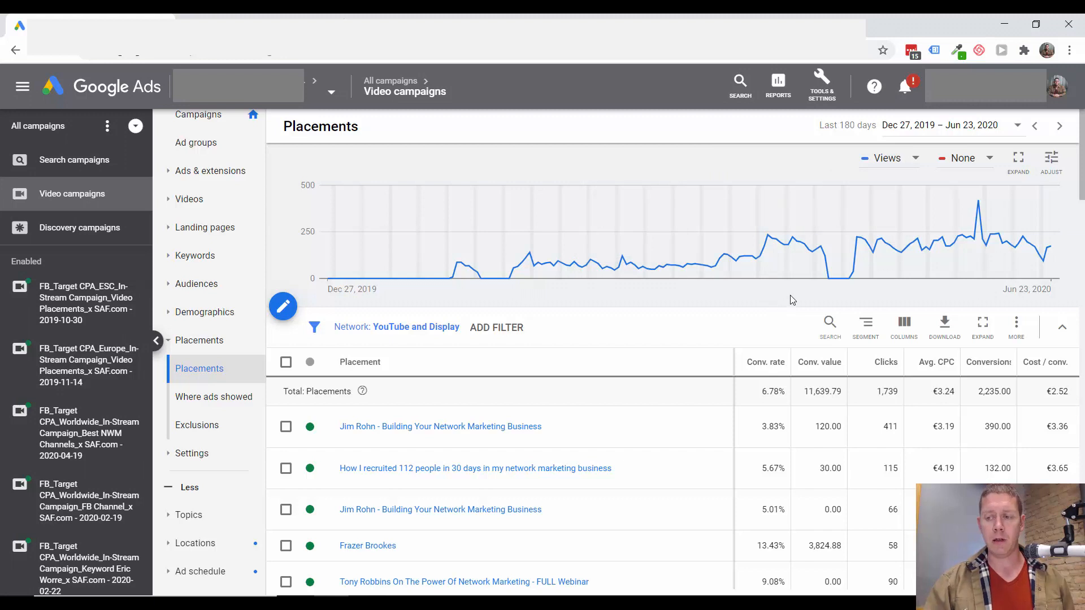
mouse_move(720, 159)
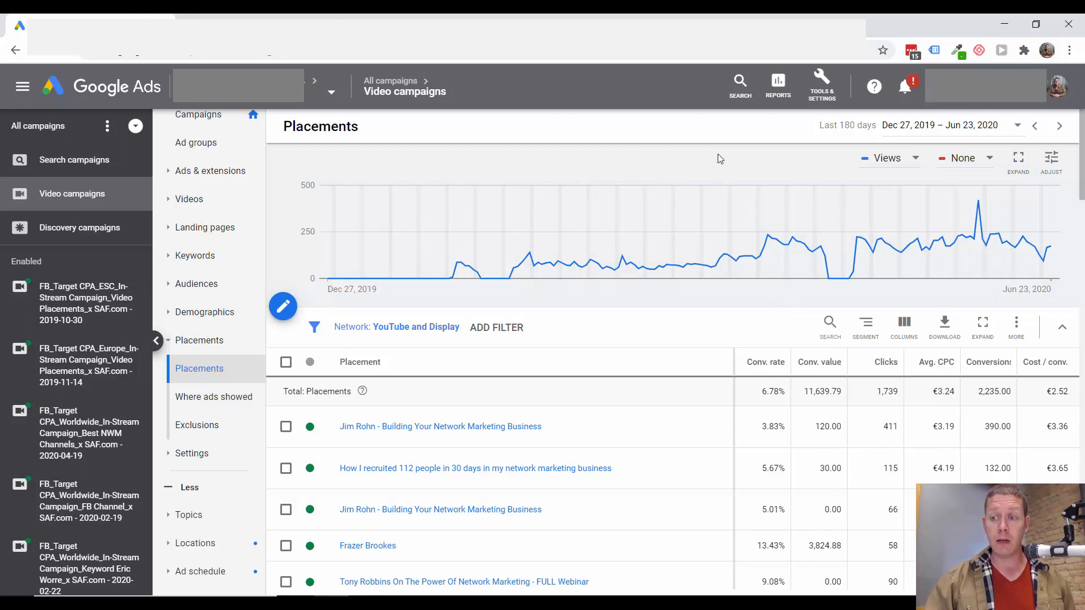
mouse_move(737, 169)
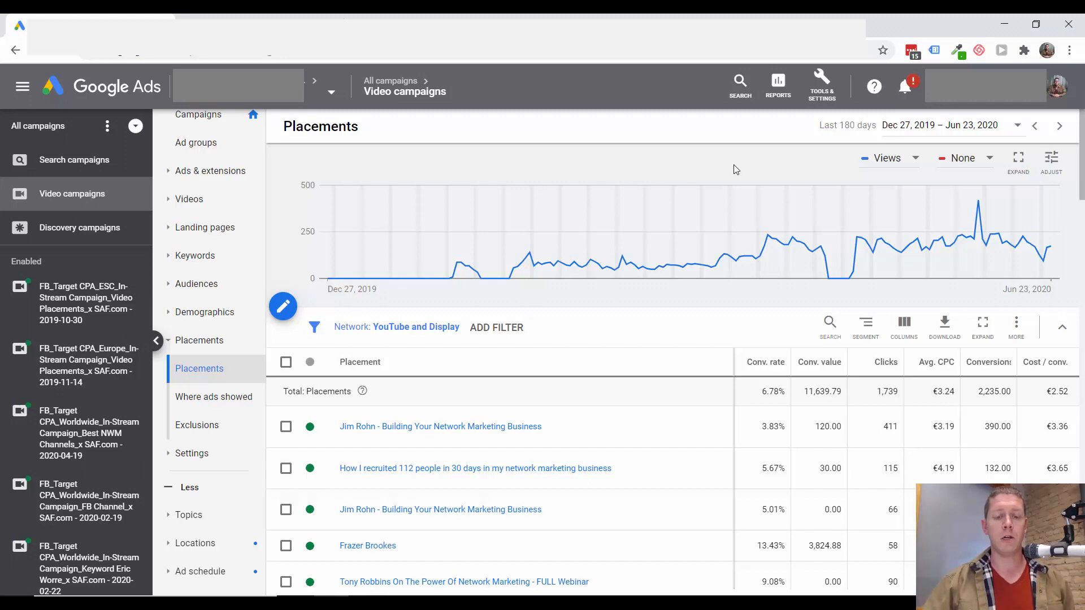
mouse_move(697, 332)
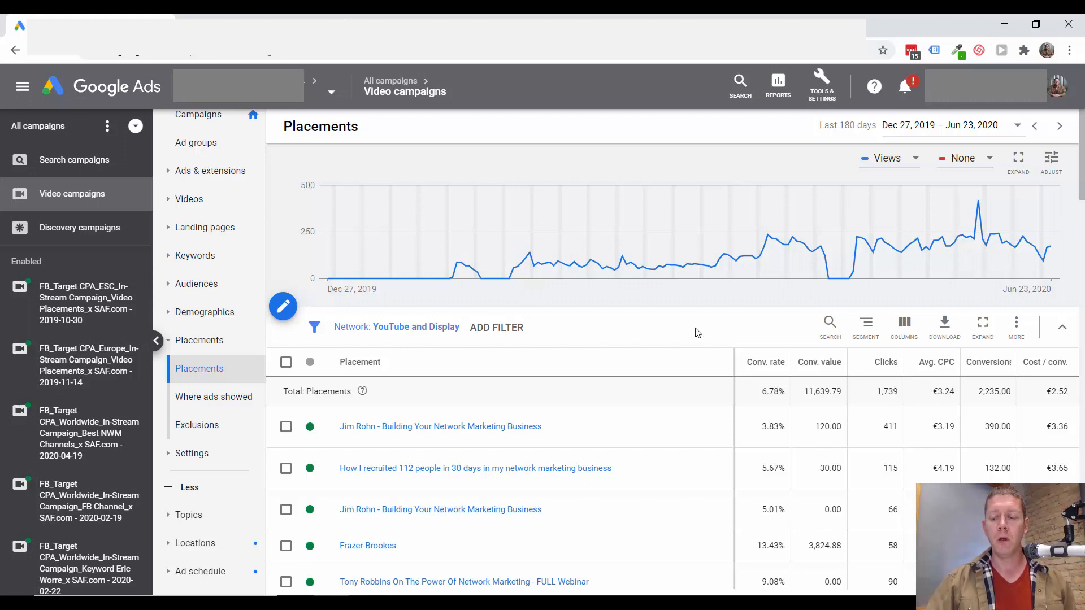